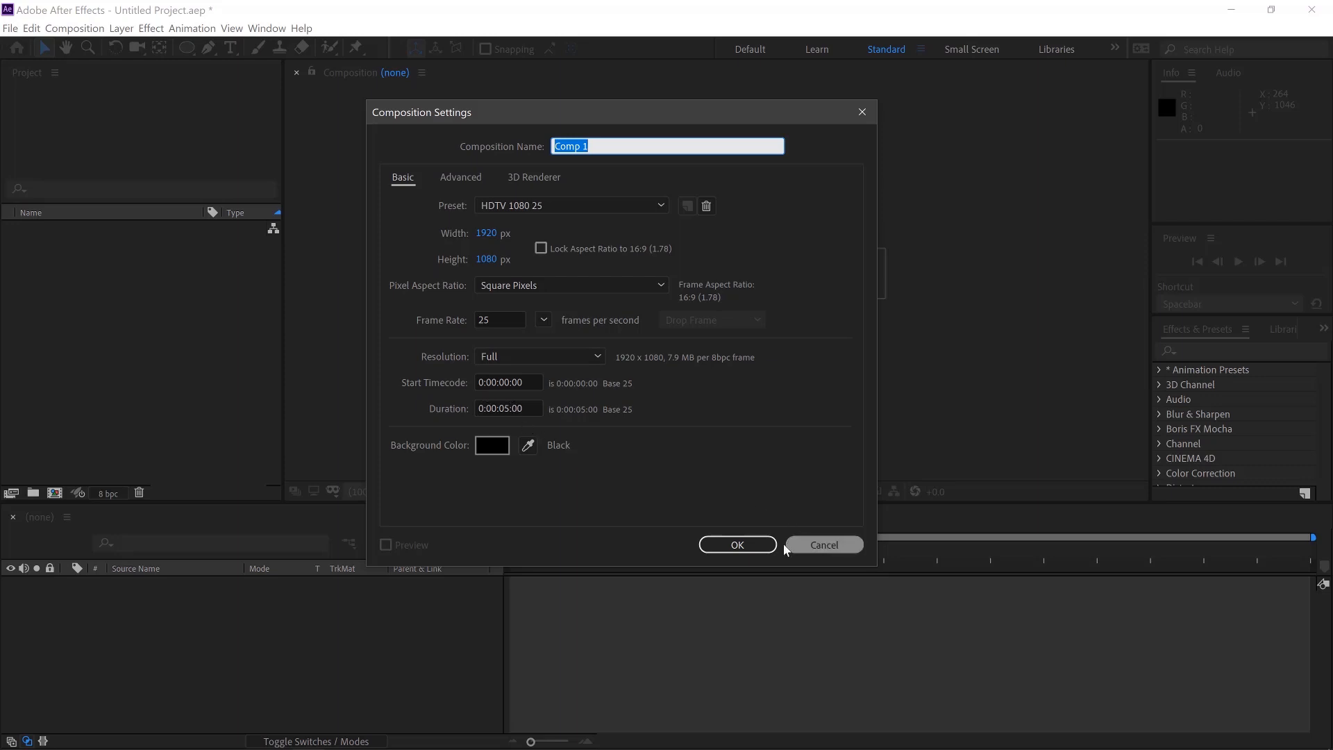
- Confirm the HDTV 1080 25 composition settings with a black background
click(736, 545)
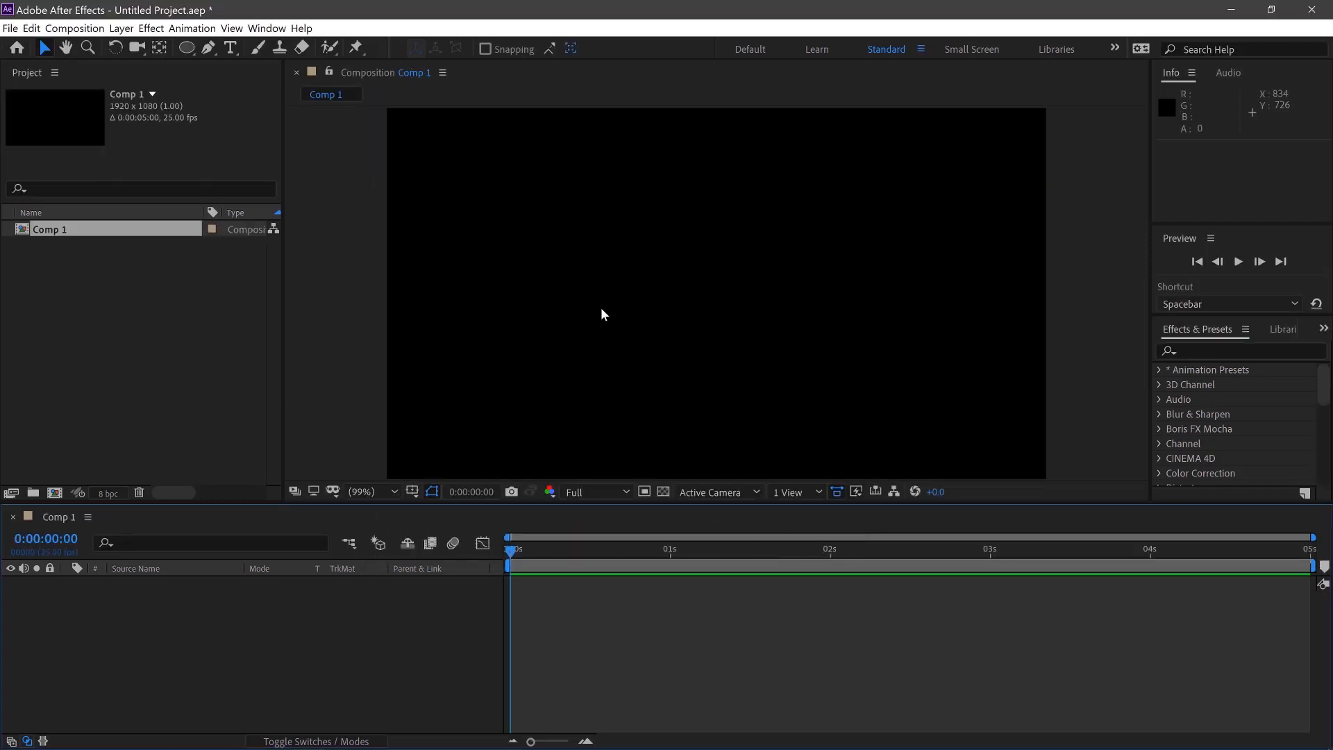
mouse_move(187, 48)
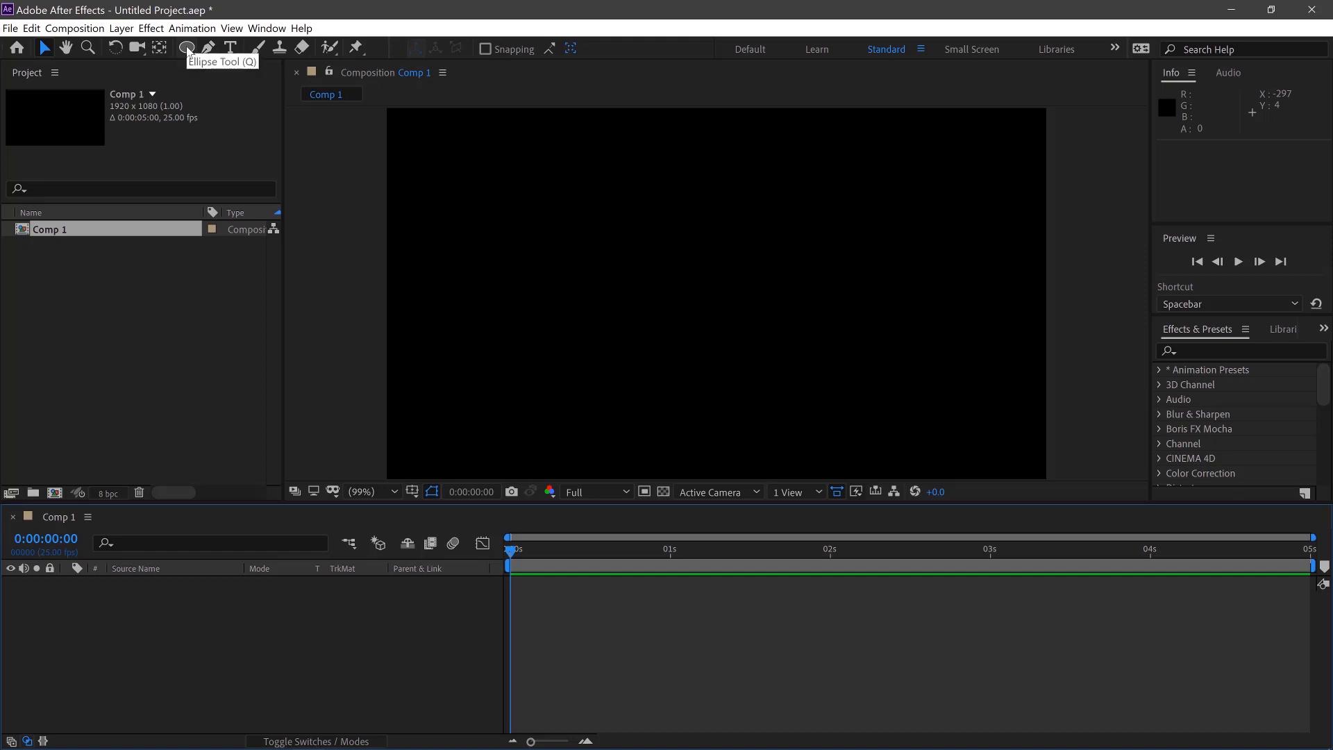
- Draw a small white circle in the upper left with the Ellipse Tool and toggle its stroke
click(186, 48)
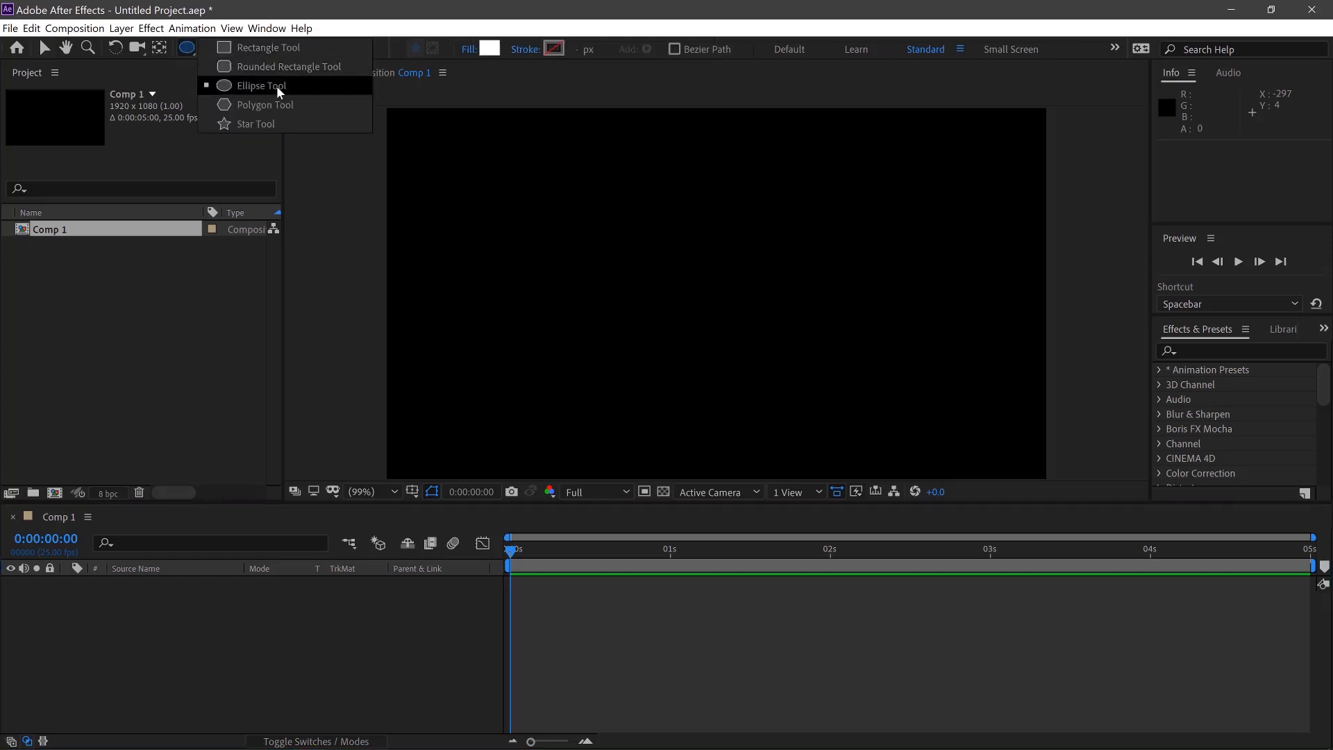
click(259, 85)
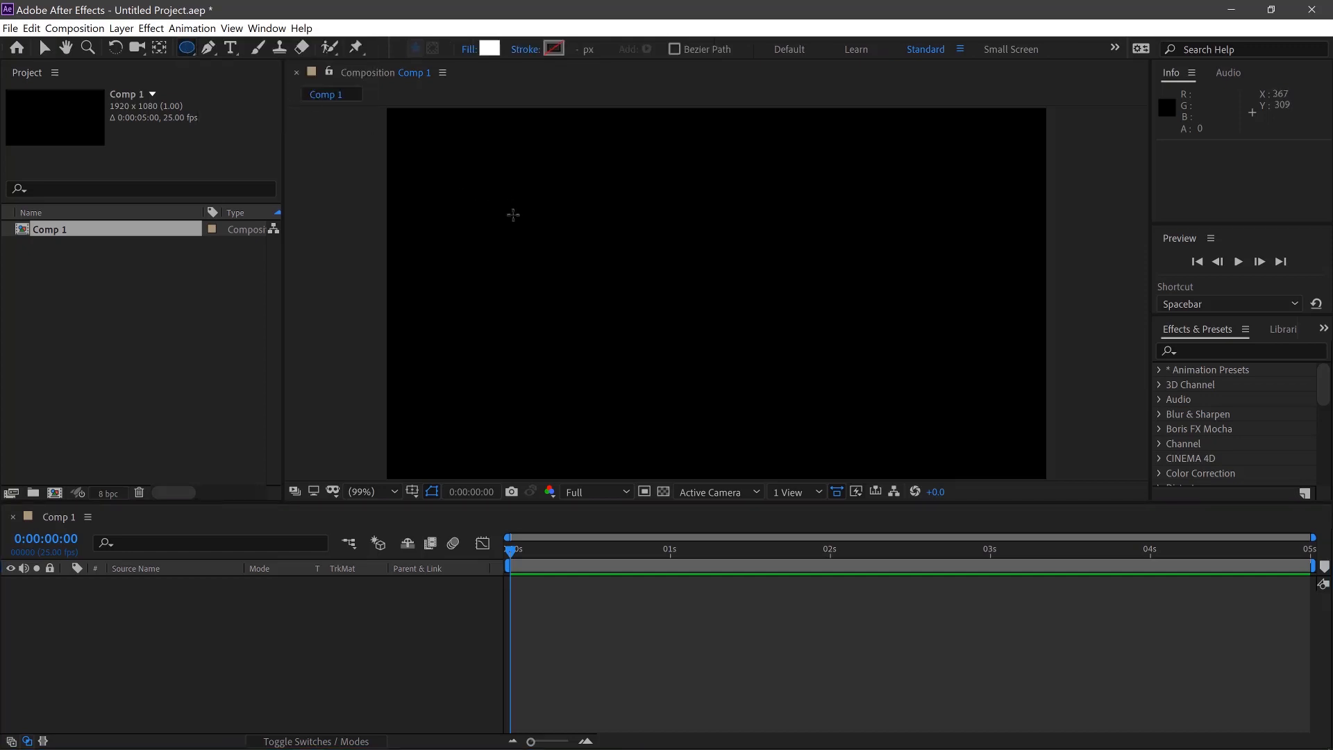
drag(508, 215, 542, 255)
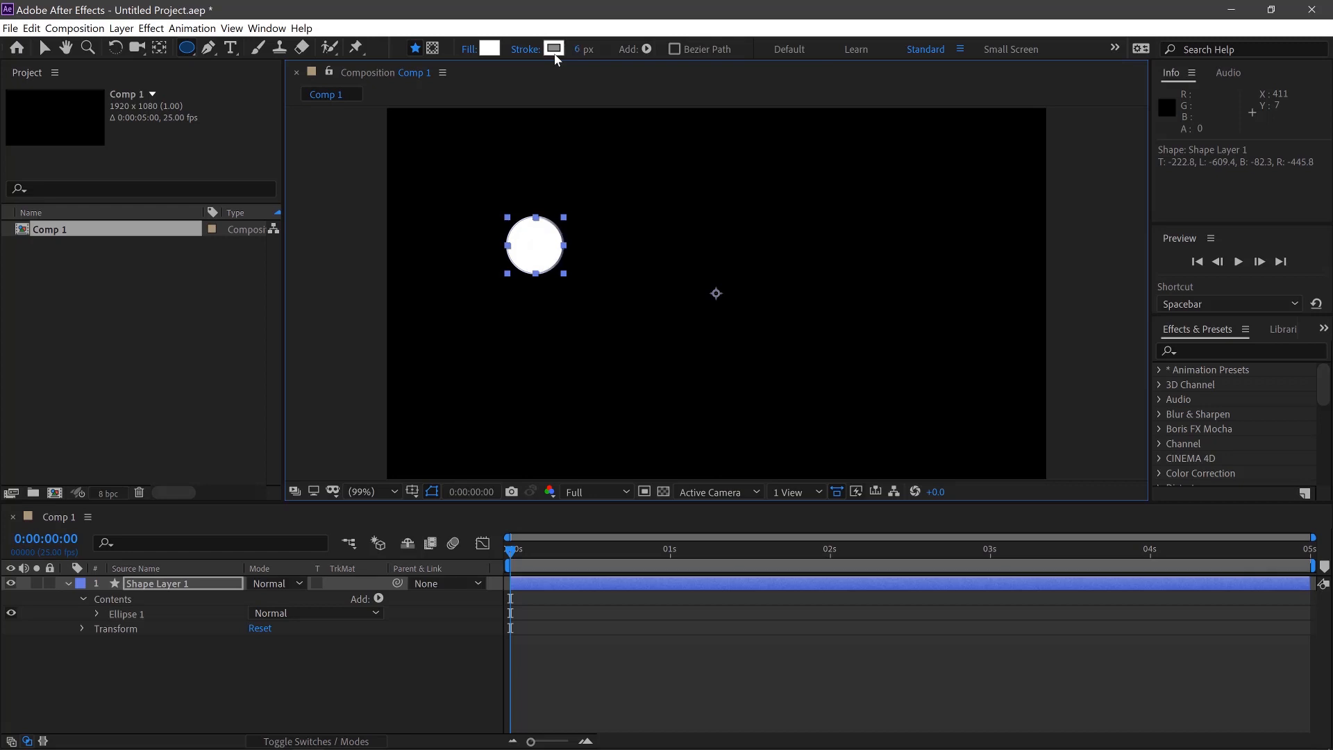
click(553, 48)
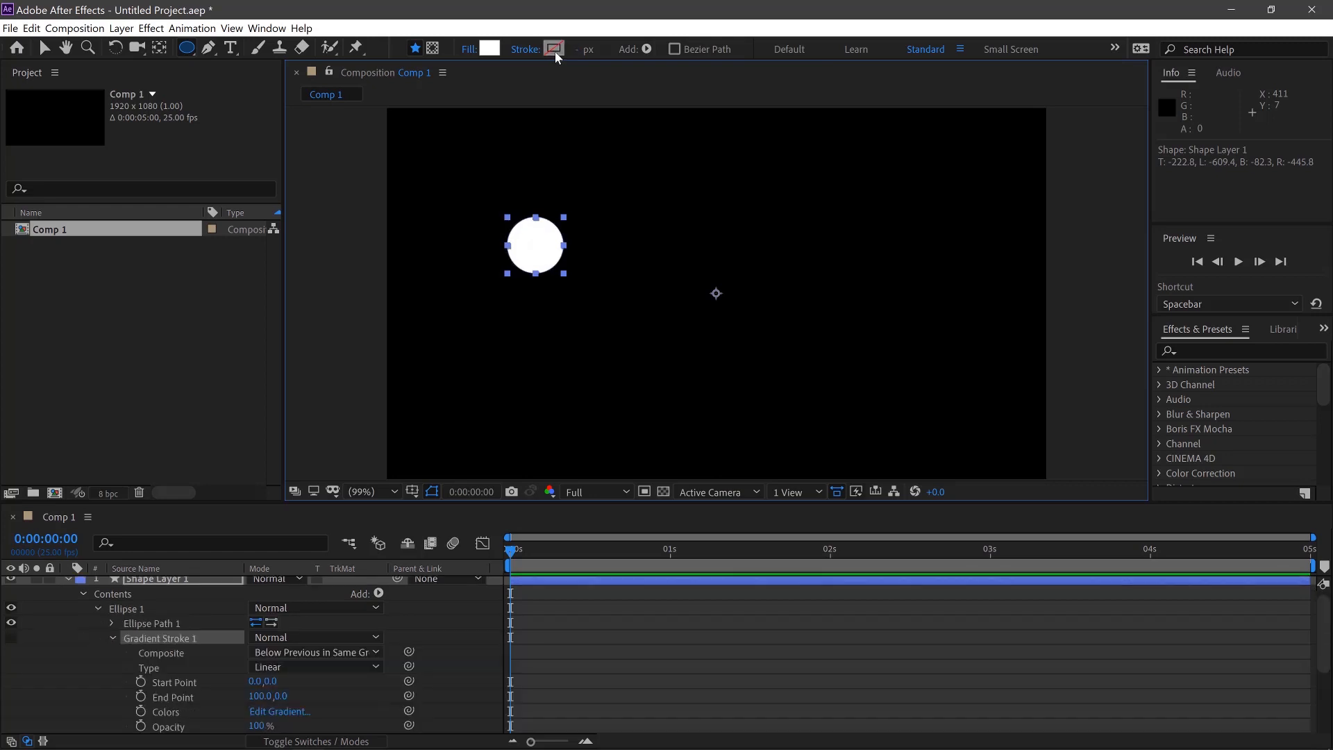
click(553, 49)
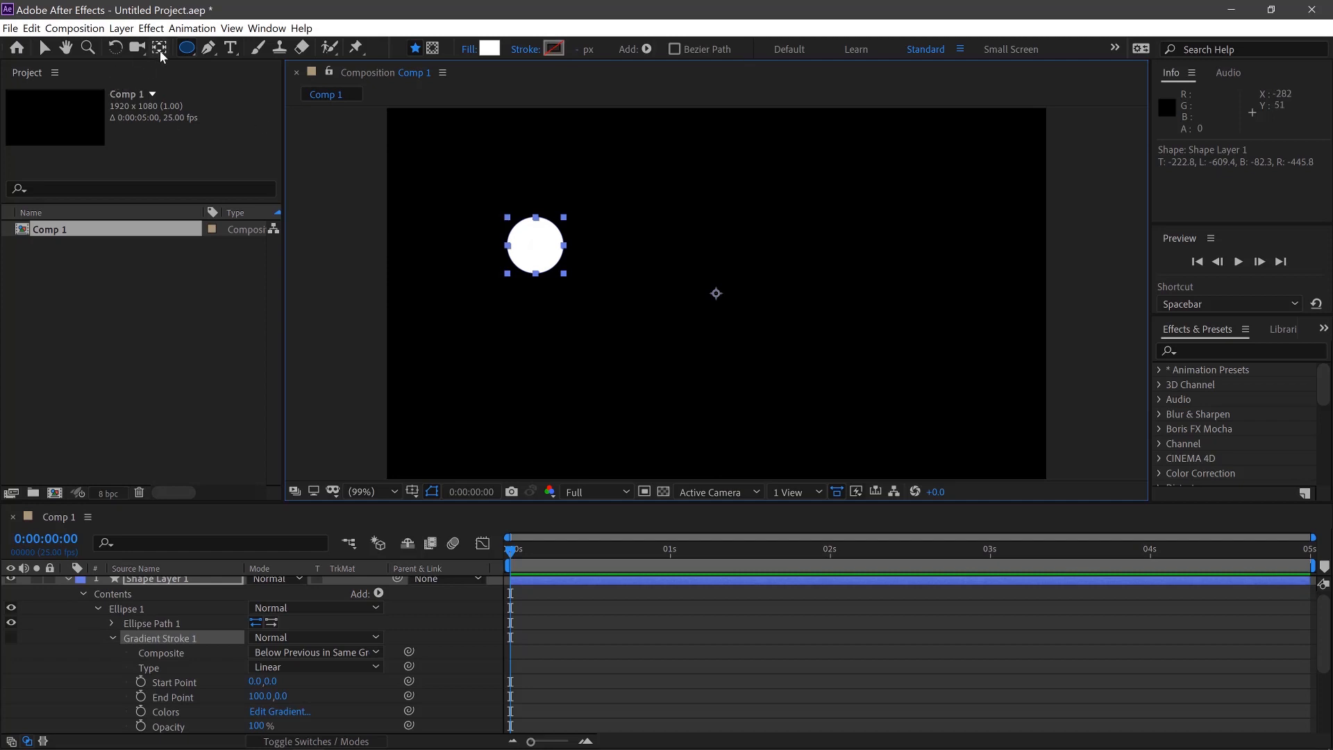
mouse_move(160, 48)
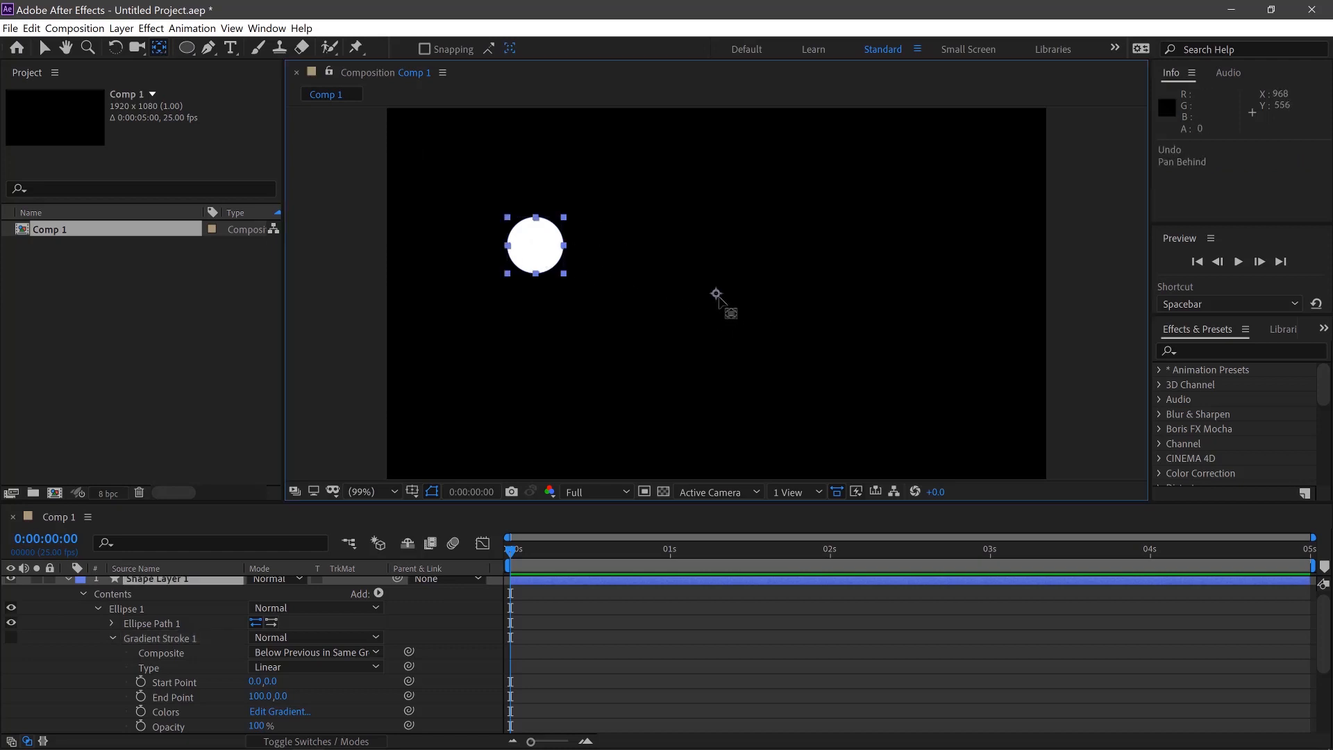
- Drag Shape Layer 1's anchor point onto the circle's centre
drag(717, 302, 565, 255)
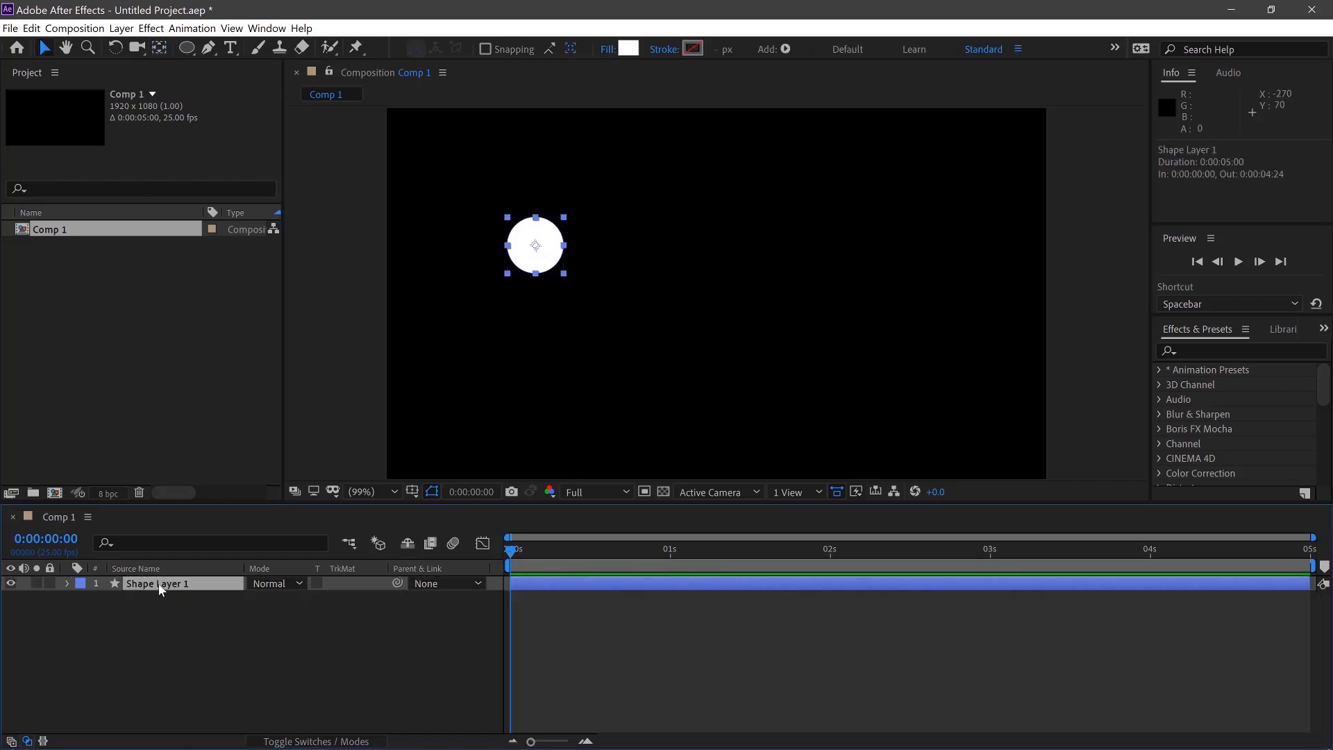
- Copy-paste the circle layer, move the copy right, and shift both toward centre
key(ctrl+c)
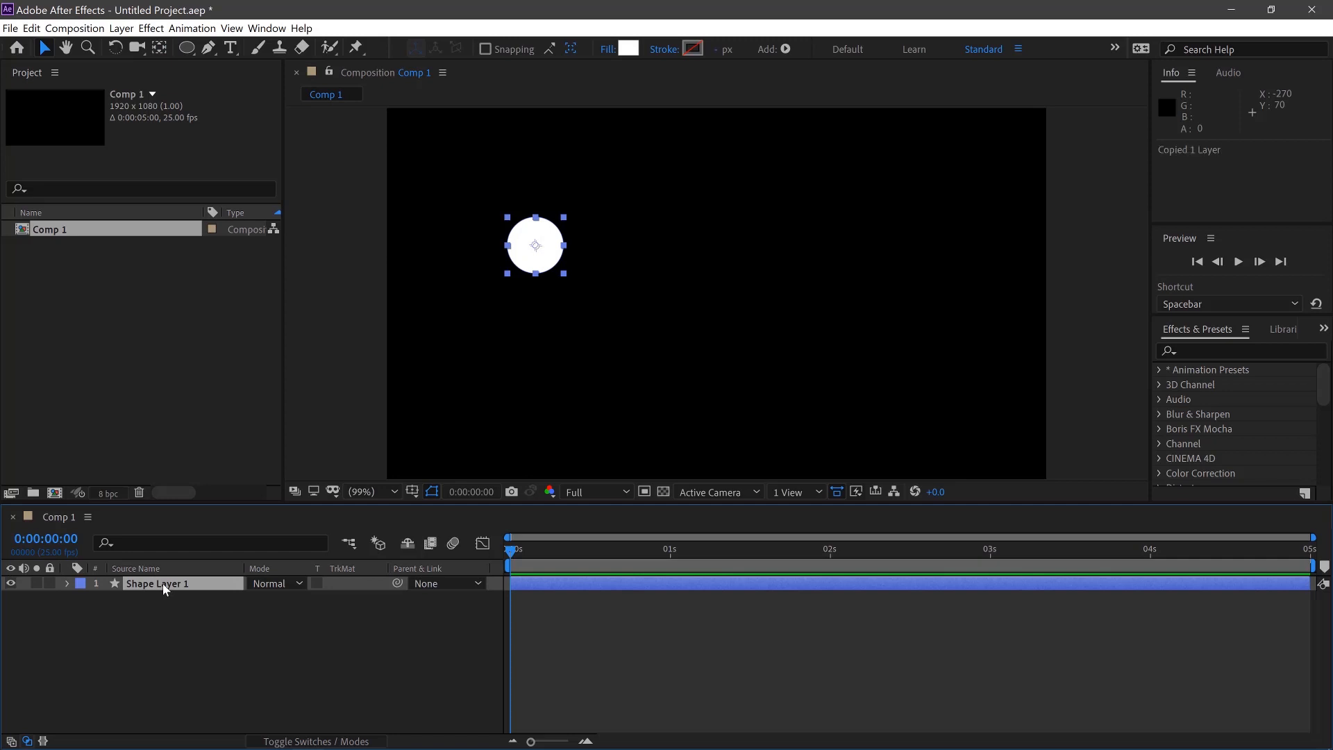
key(ctrl+v)
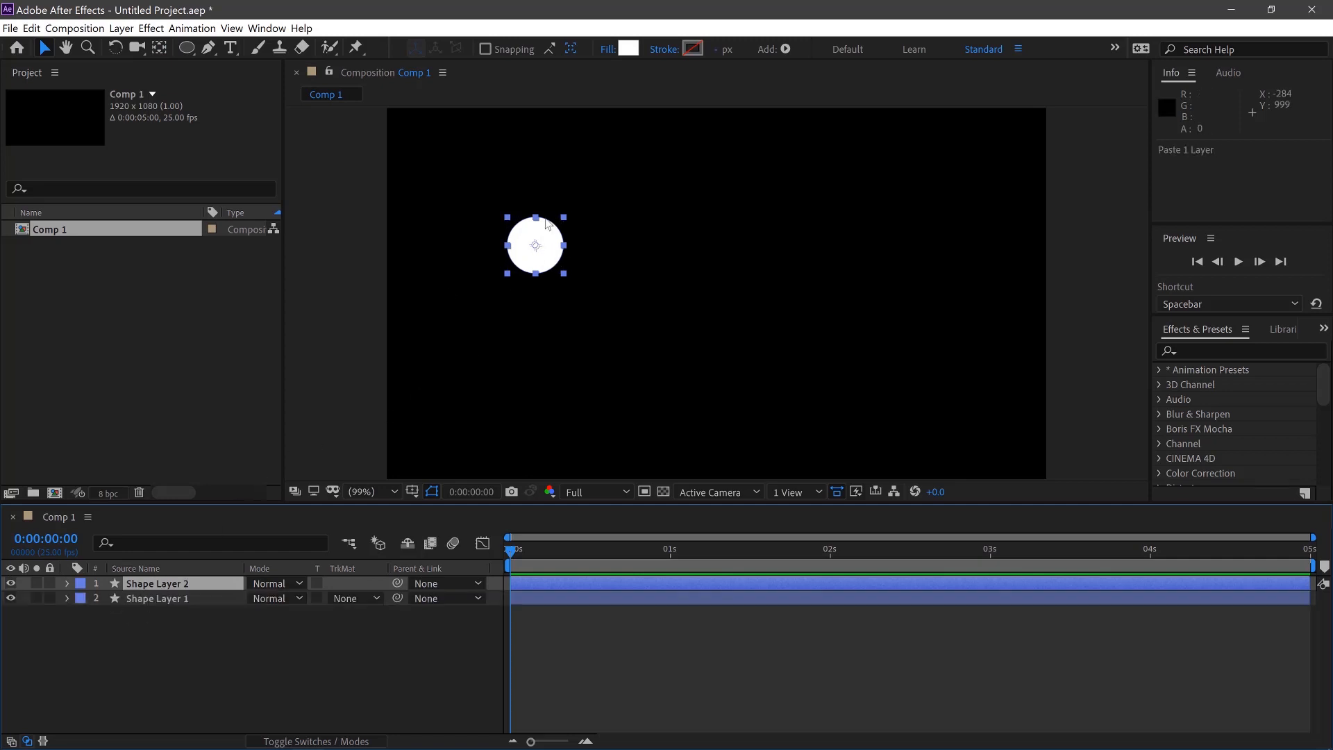
drag(534, 245, 702, 246)
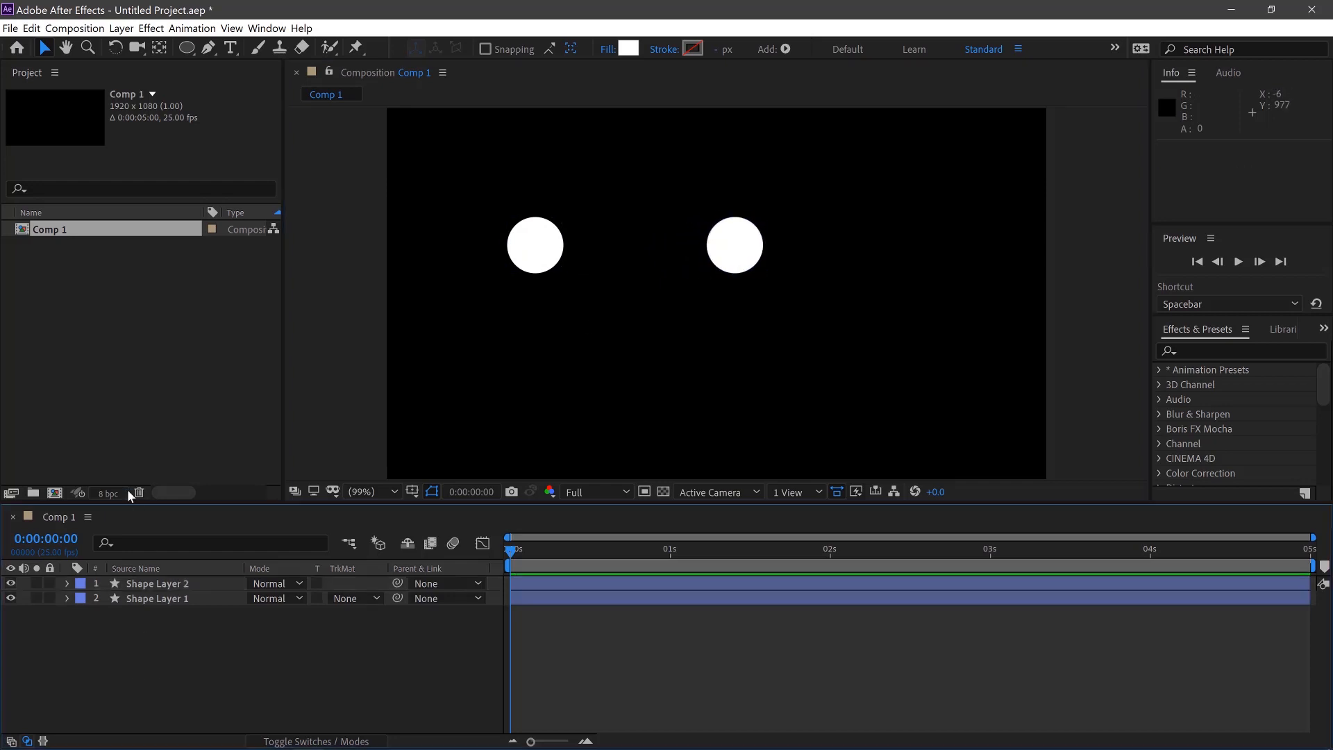
drag(534, 246, 588, 286)
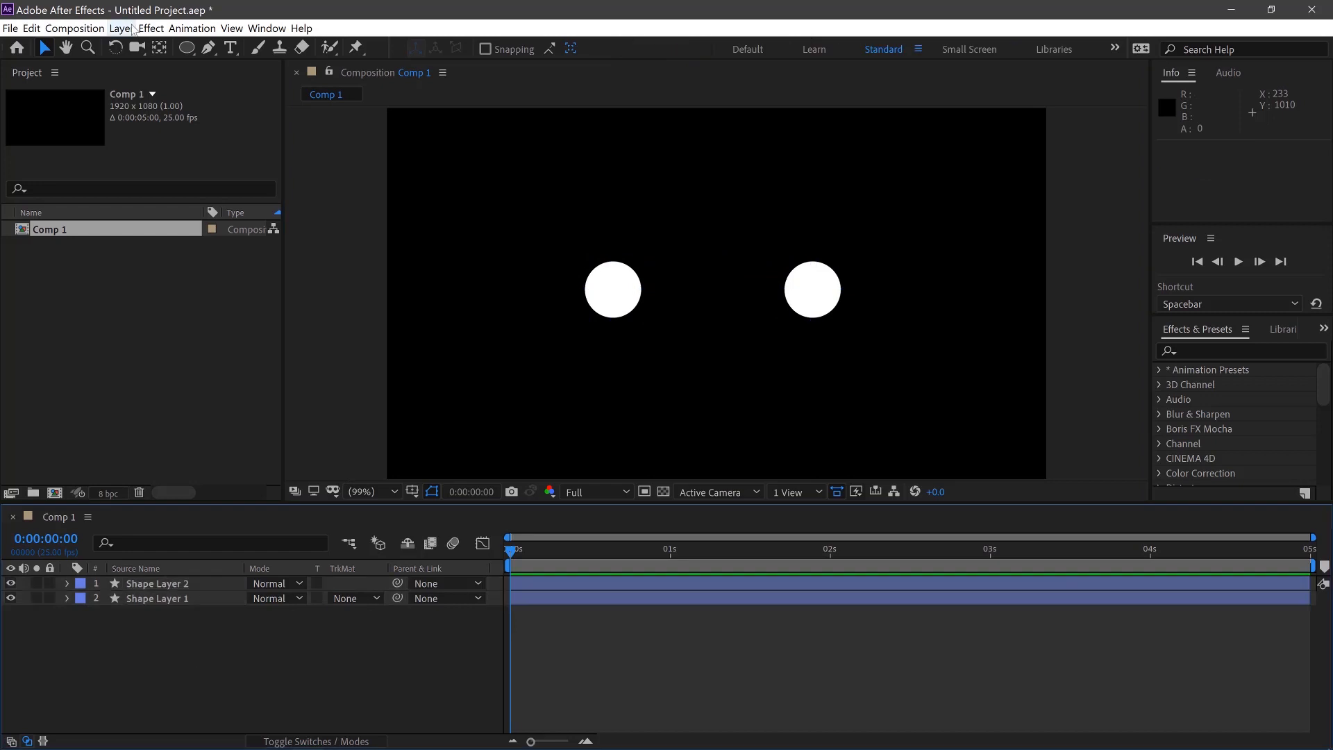
- Create a full-frame white solid, White Solid 1, via Layer > New > Solid
click(120, 27)
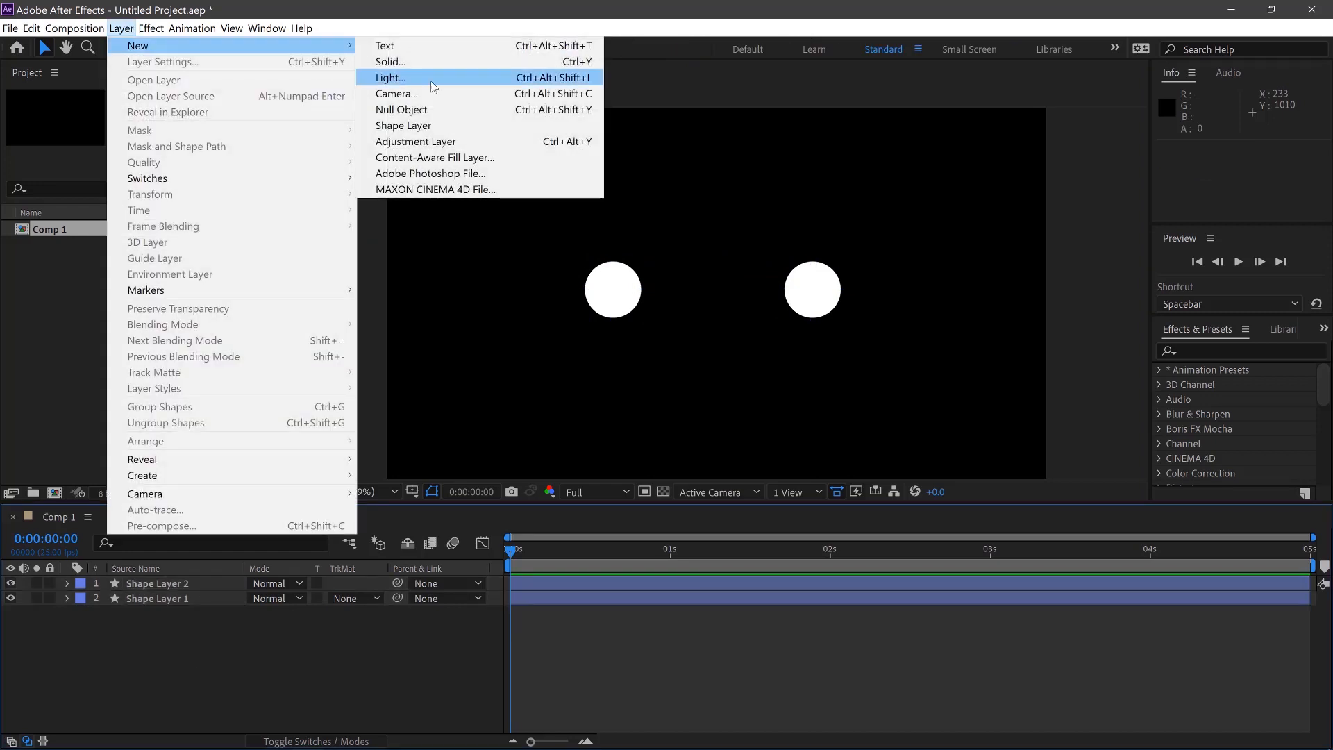
mouse_move(468, 61)
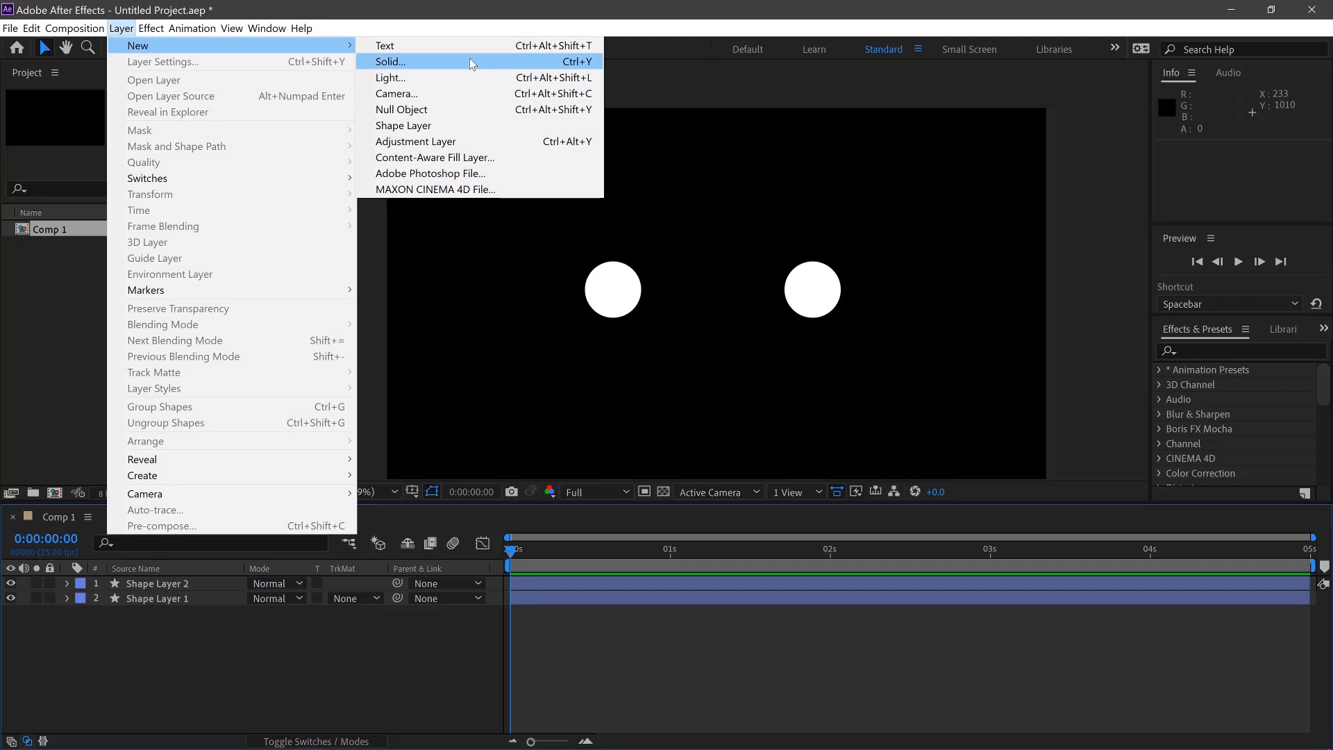
click(389, 61)
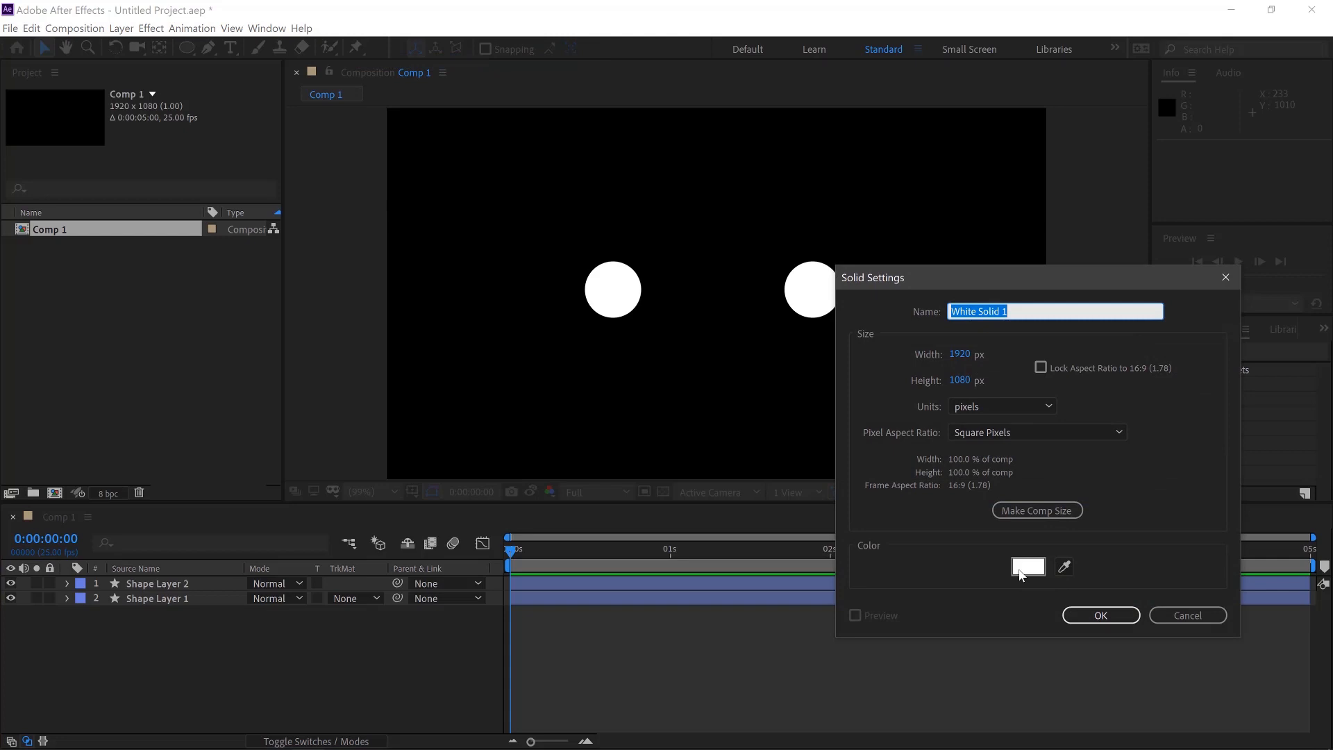
click(1099, 614)
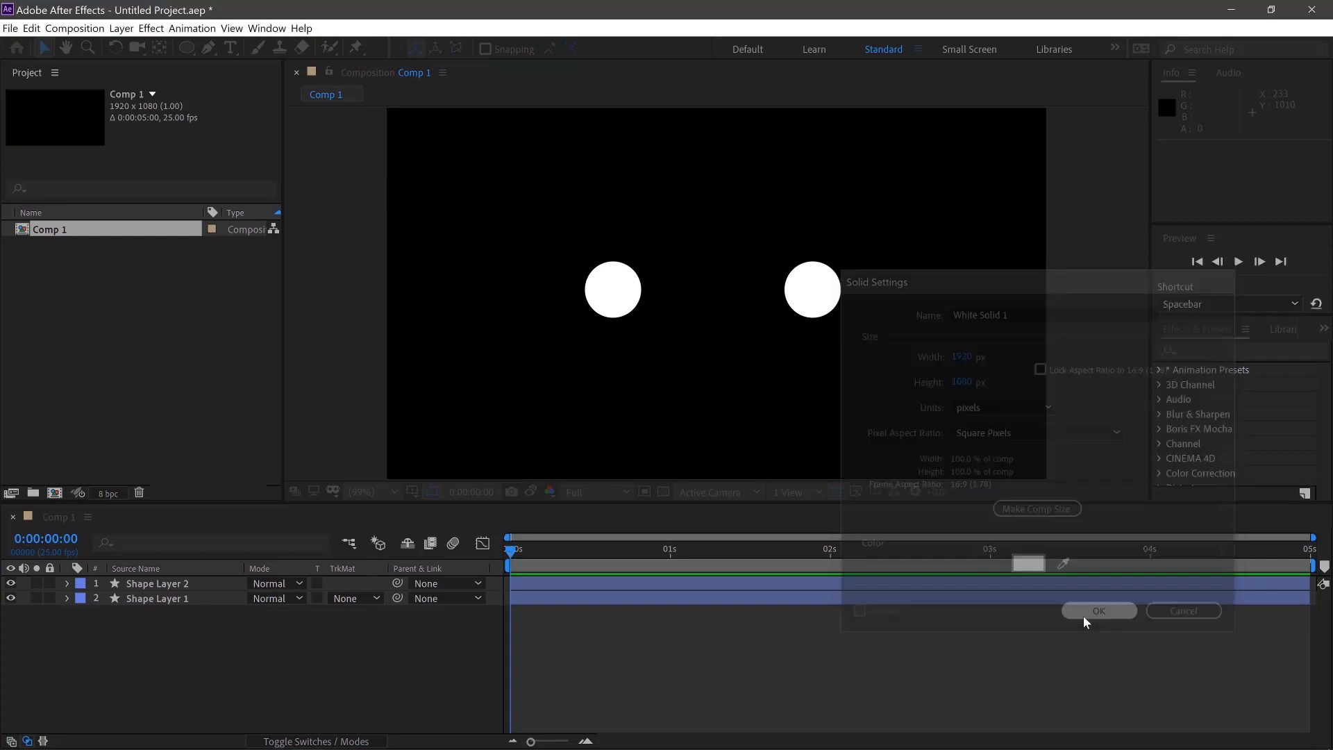
click(1098, 610)
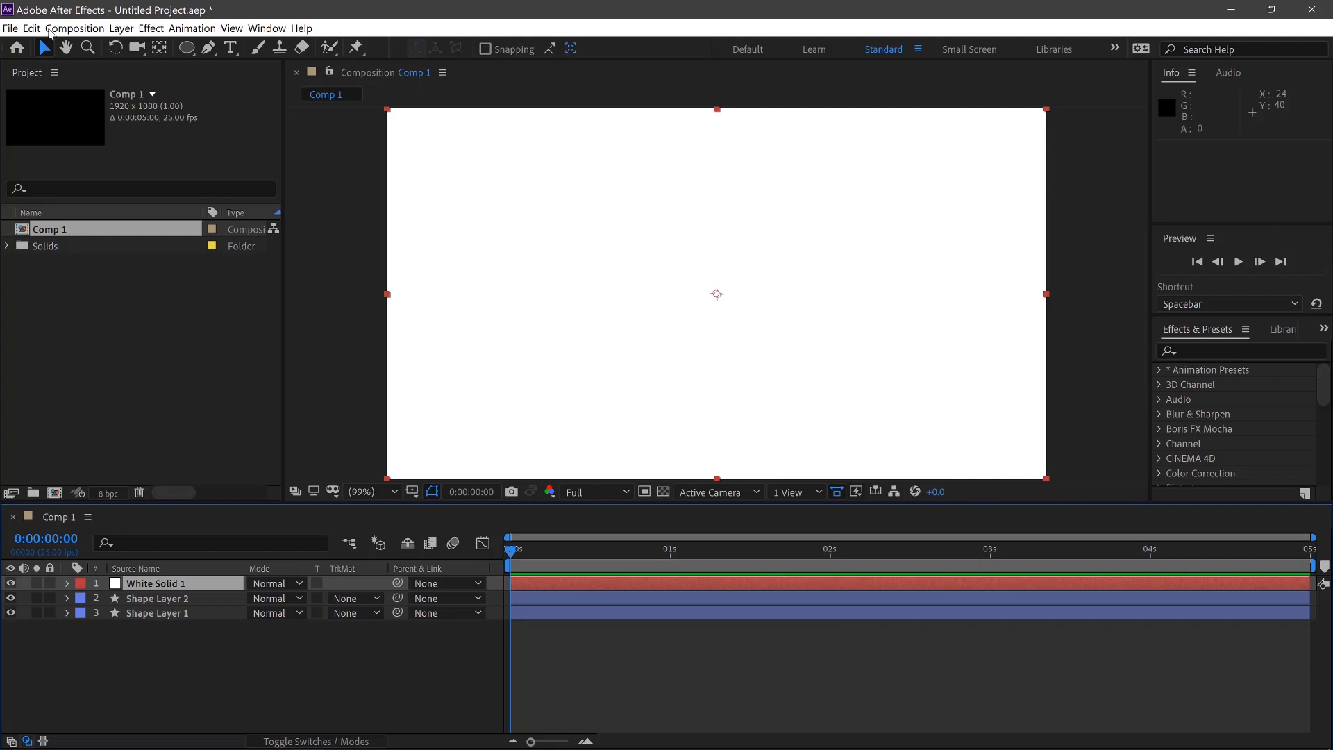
- Apply the Generate > Beam effect to the solid with a white outside colour
click(151, 27)
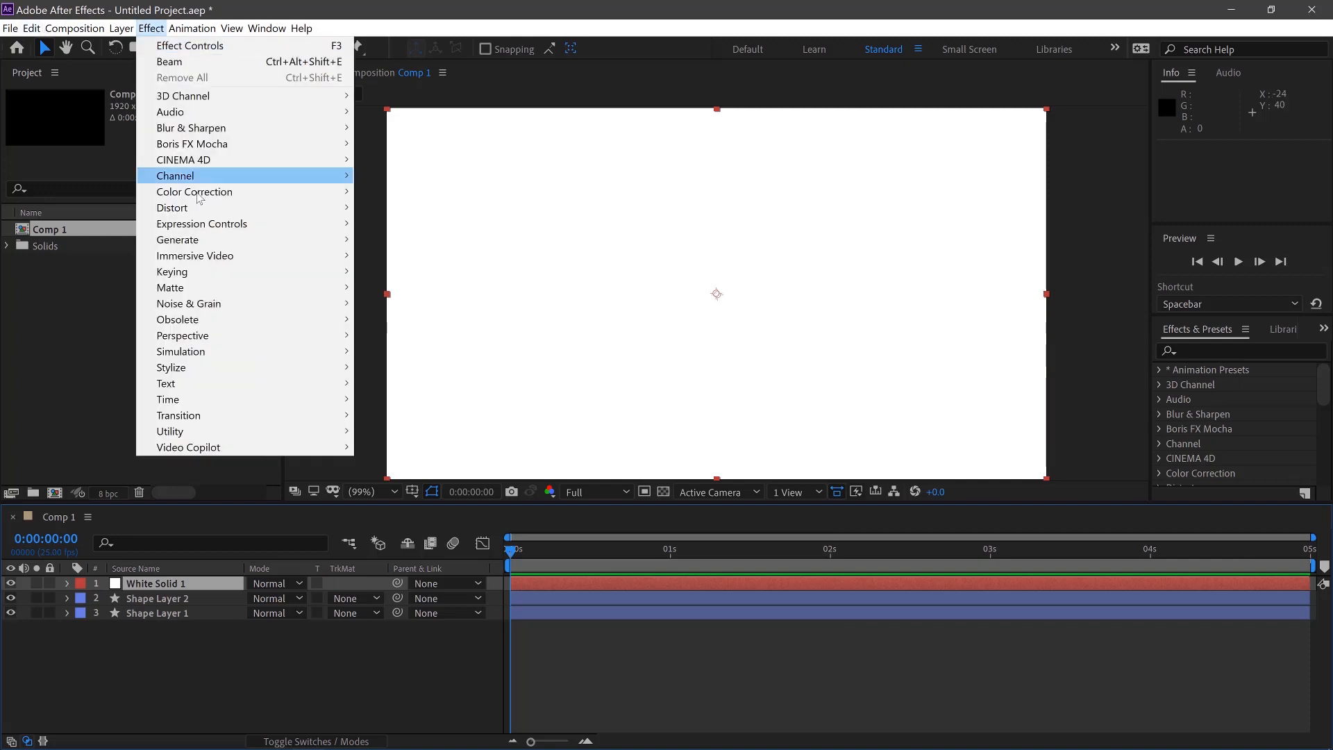
mouse_move(177, 239)
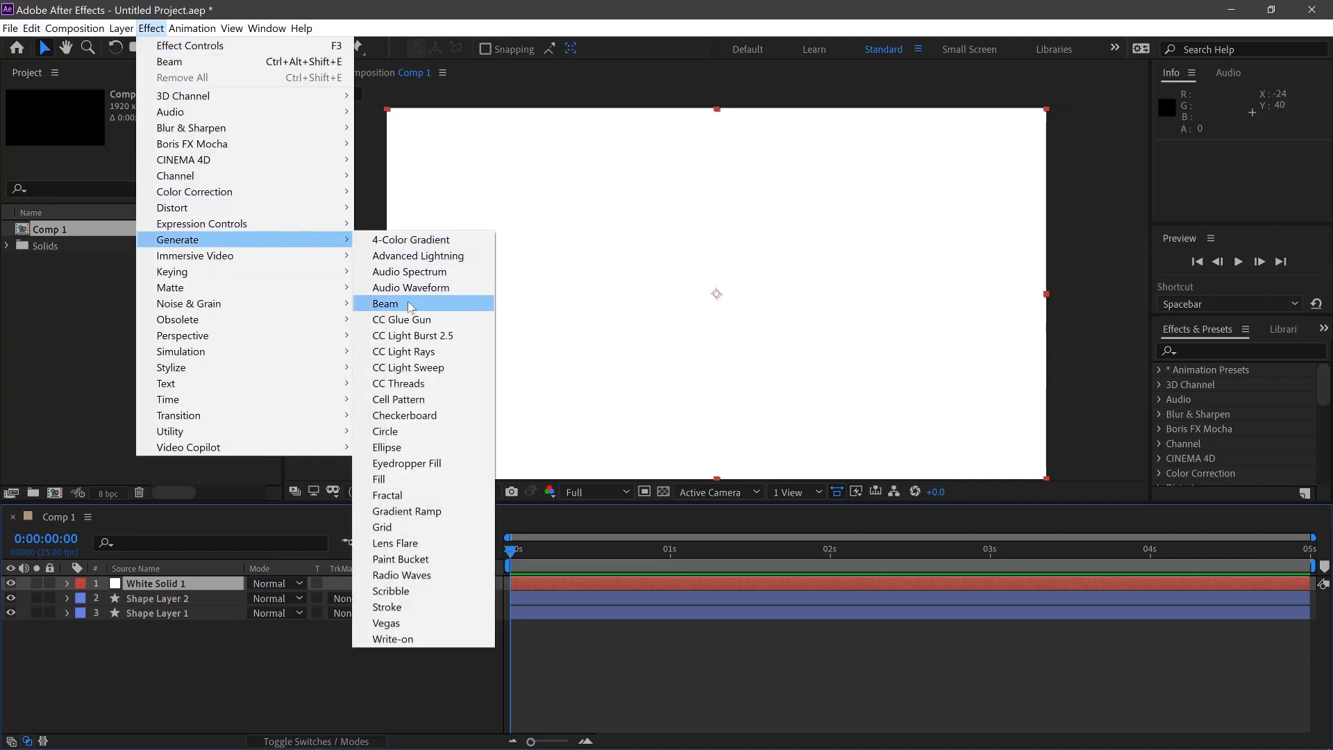
click(384, 304)
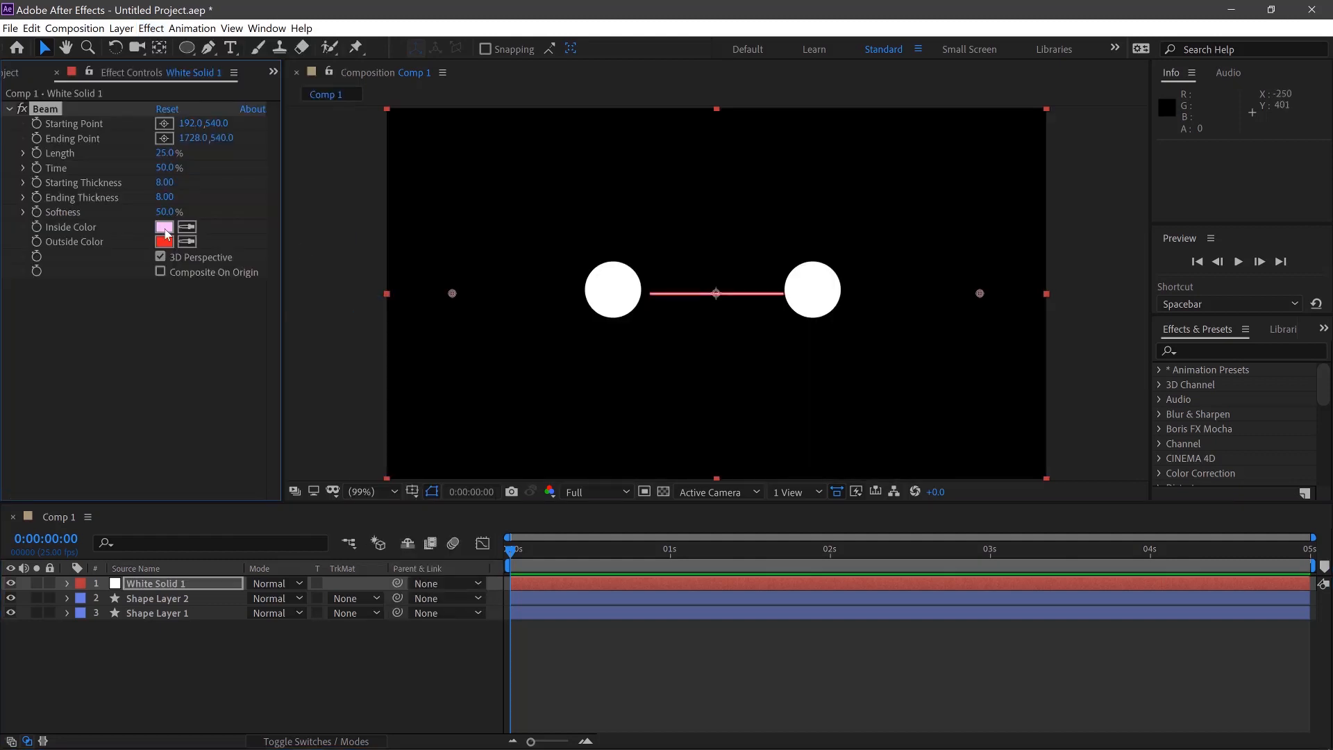
click(164, 226)
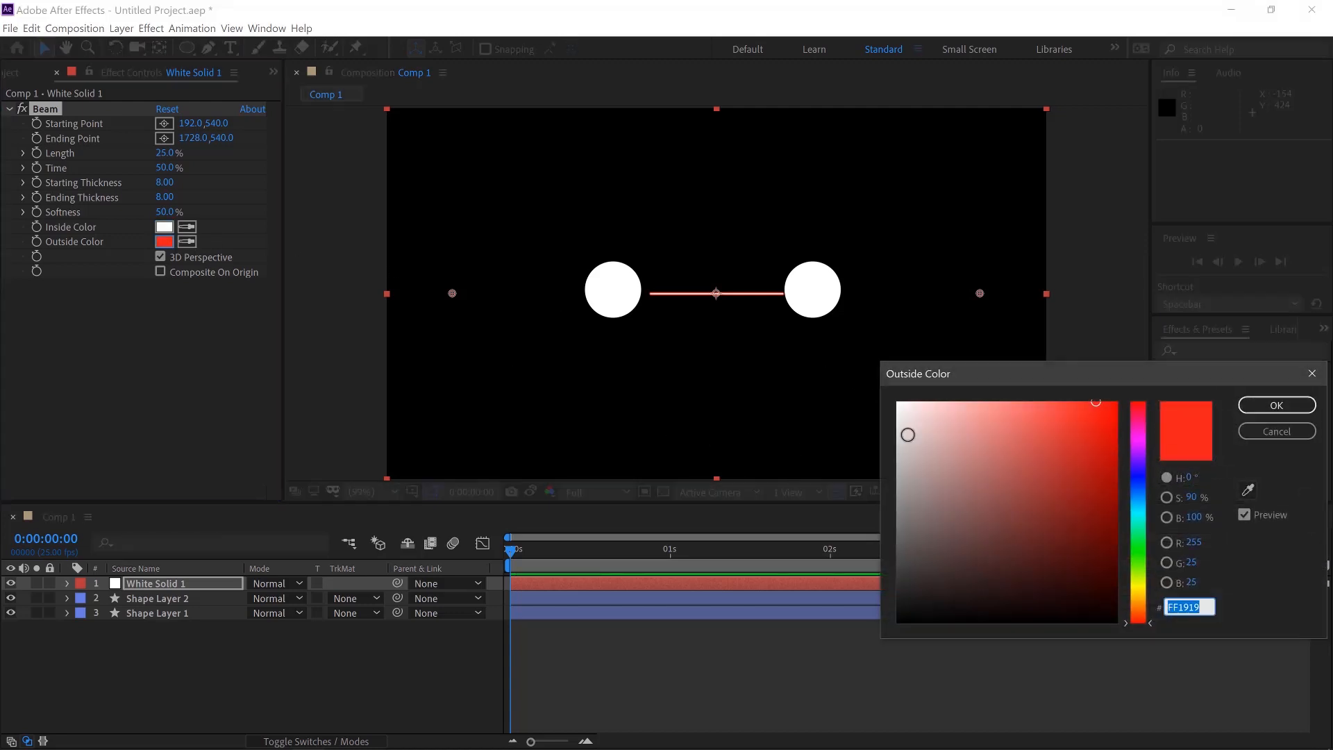
click(1275, 404)
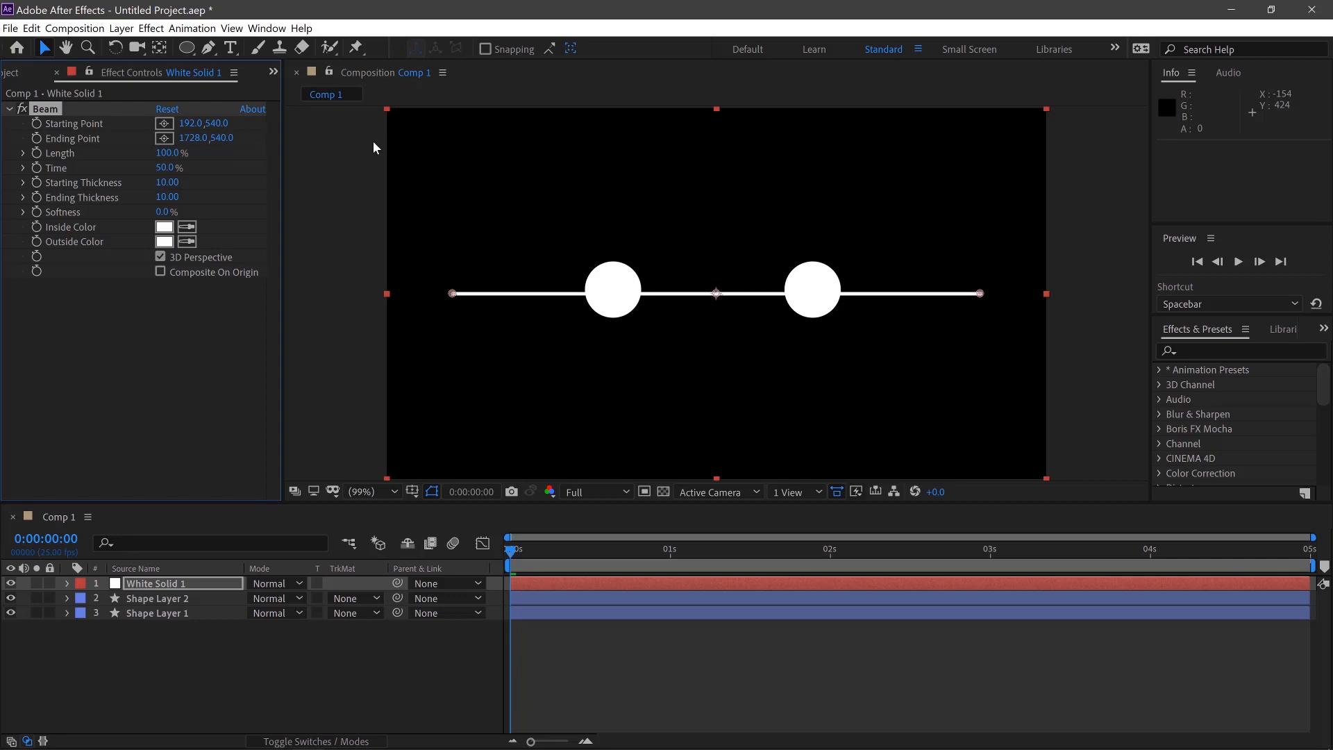
click(156, 598)
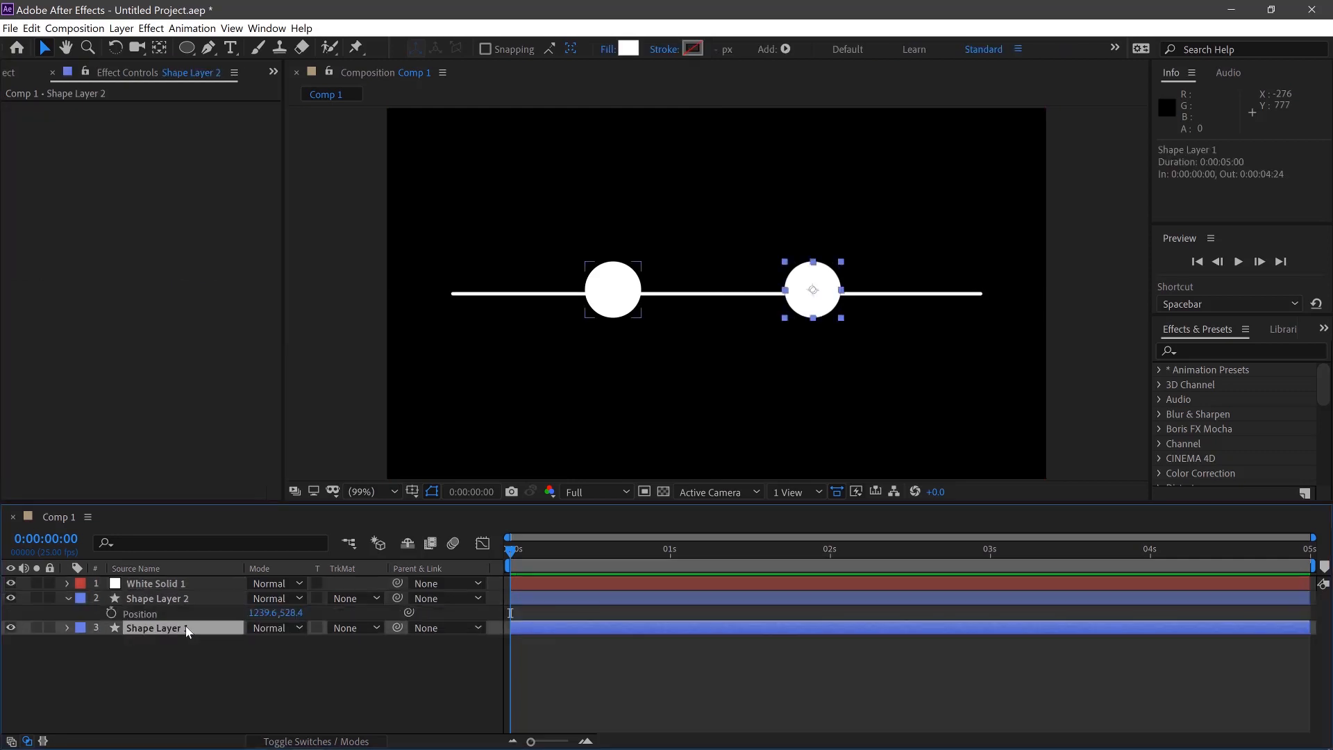
- Reveal circle Position and Beam settings, then pick-whip the Ending Point to the right circle
click(156, 583)
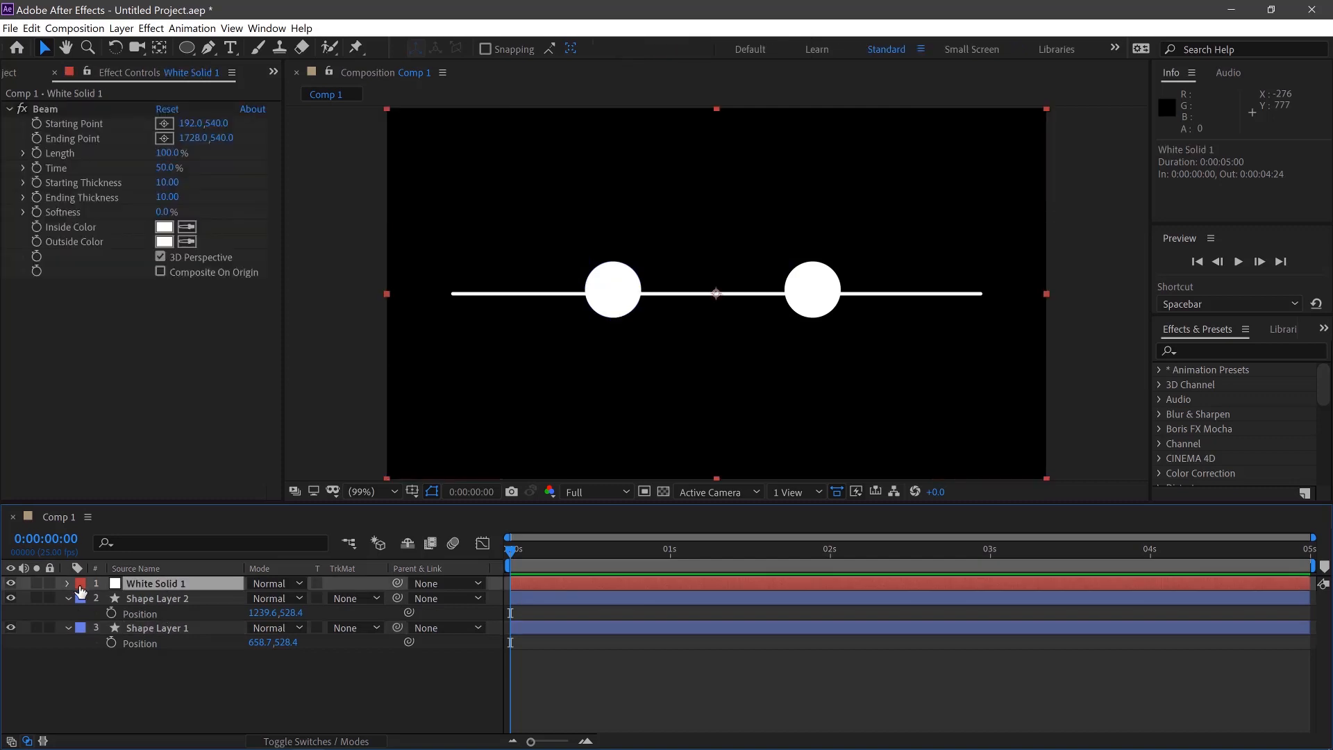
click(68, 584)
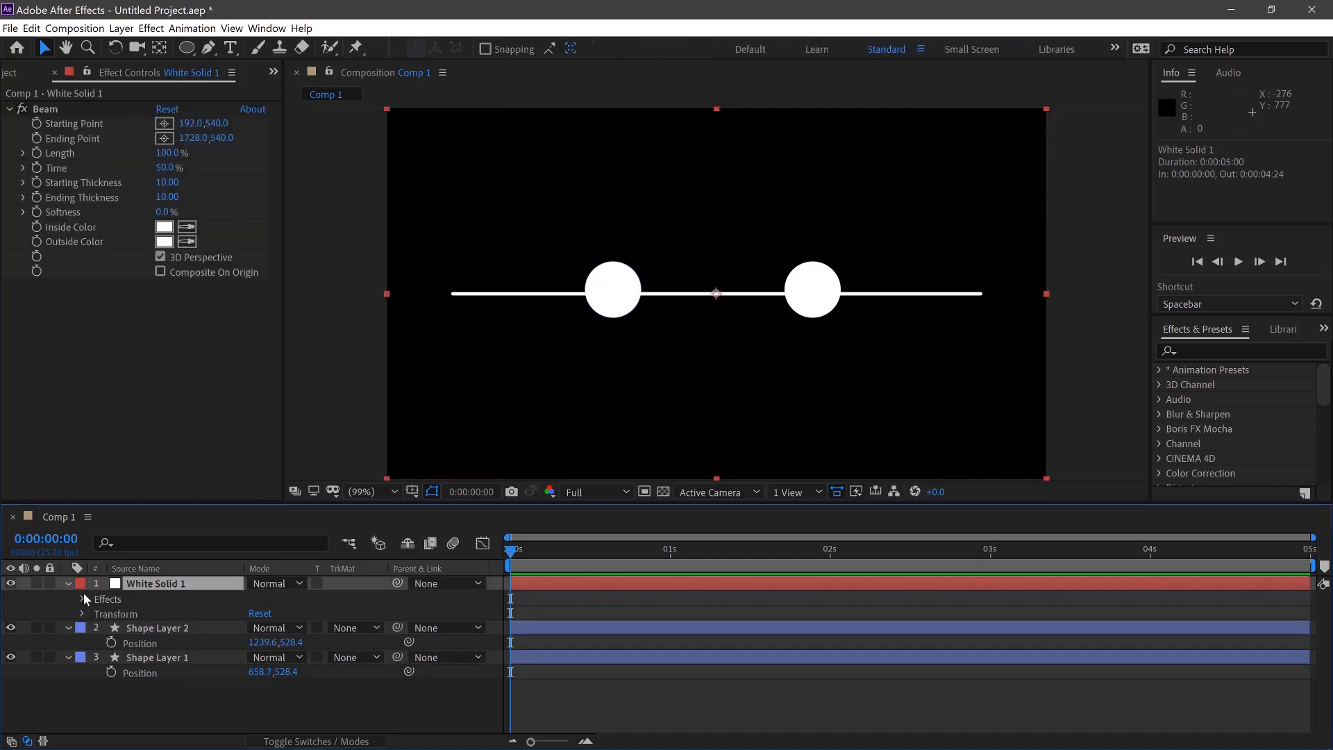
click(84, 598)
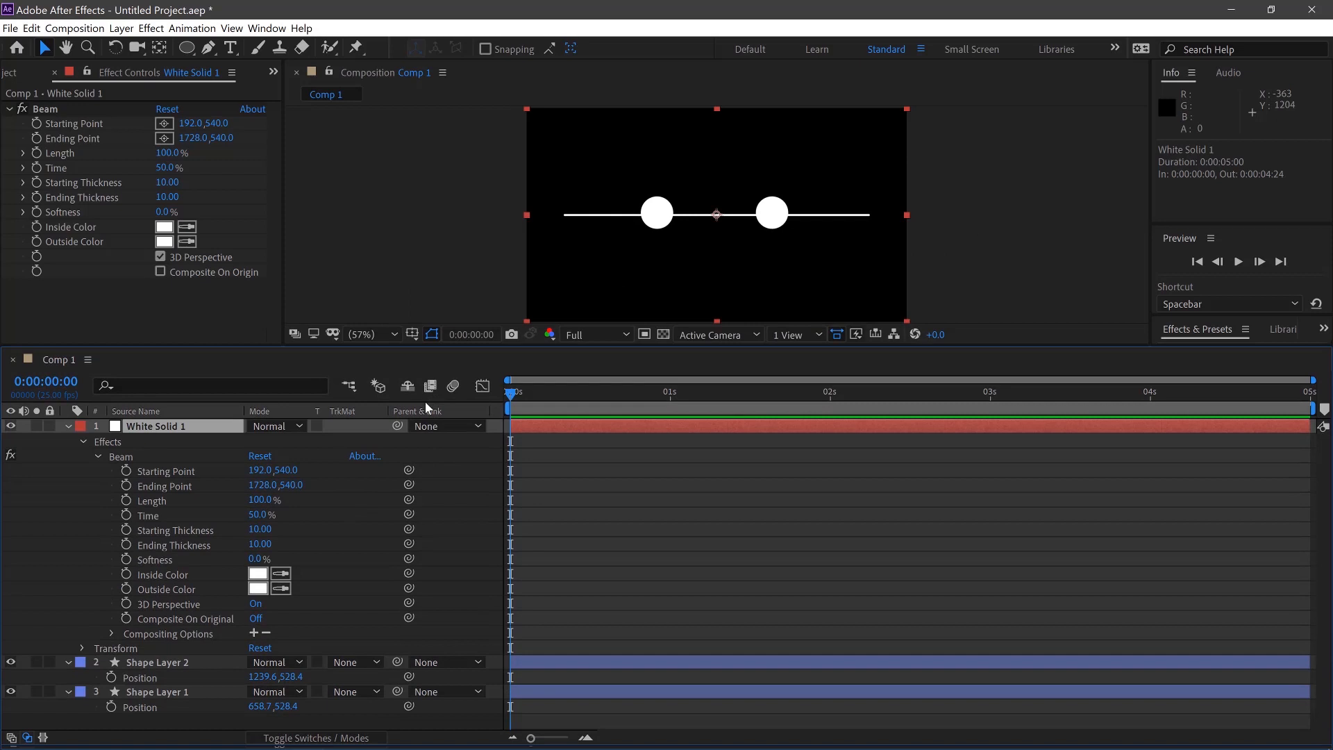
mouse_move(158, 479)
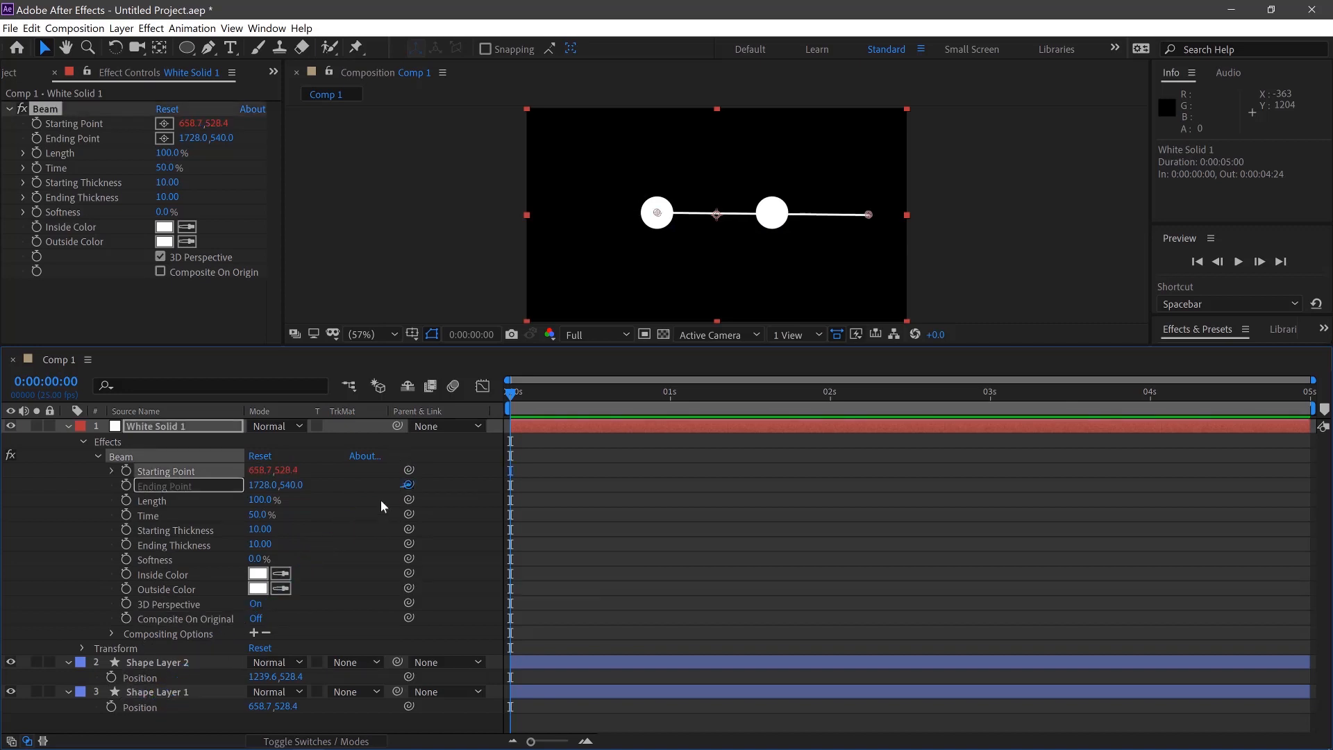
drag(409, 485, 144, 677)
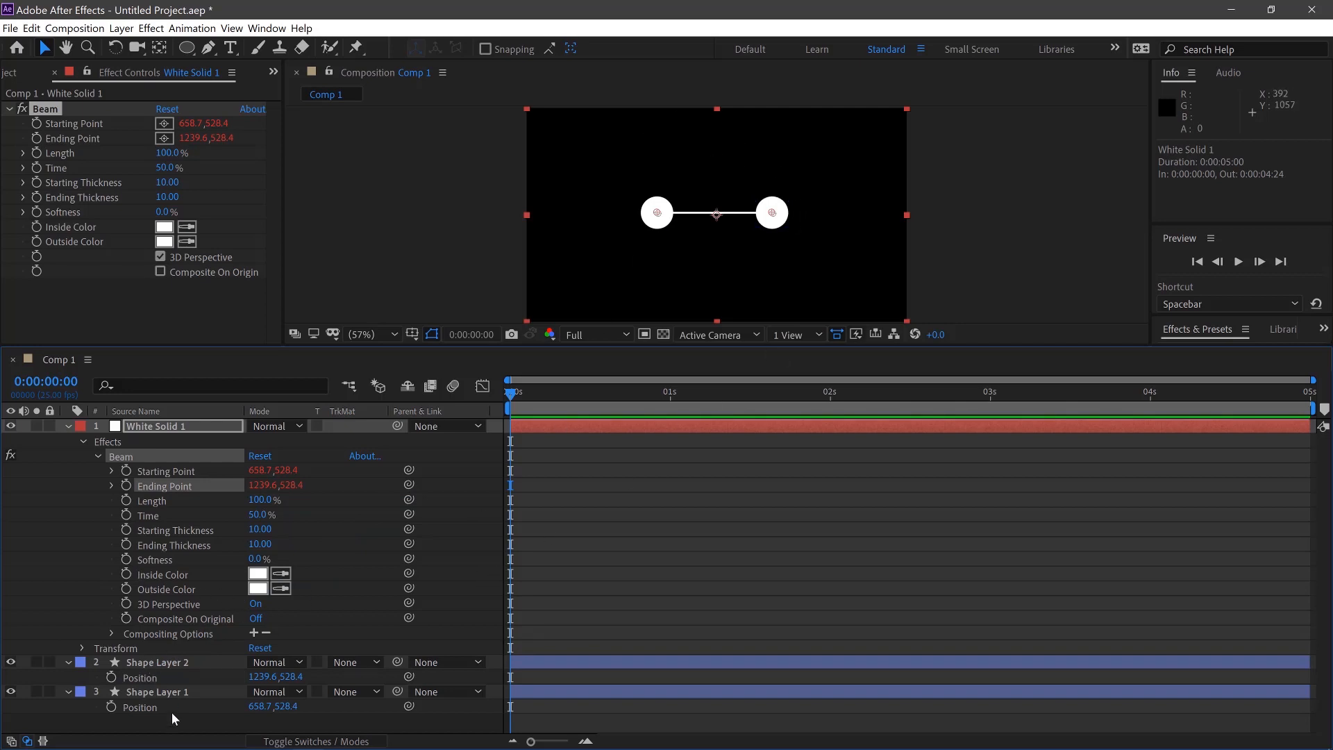
mouse_move(222, 602)
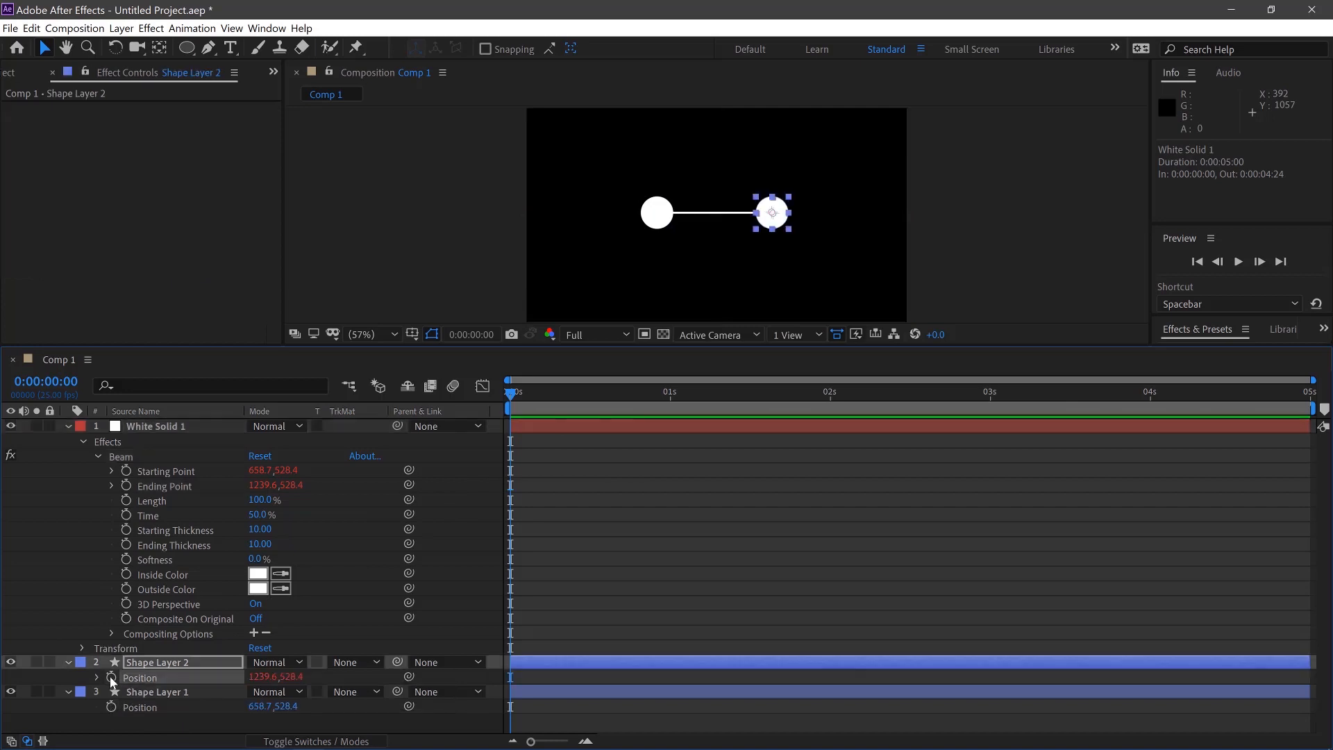
- Enter wiggle(1,100) on Shape Layer 2 Position, then add a Shape Layer 1 Position expression
text(wiggle)
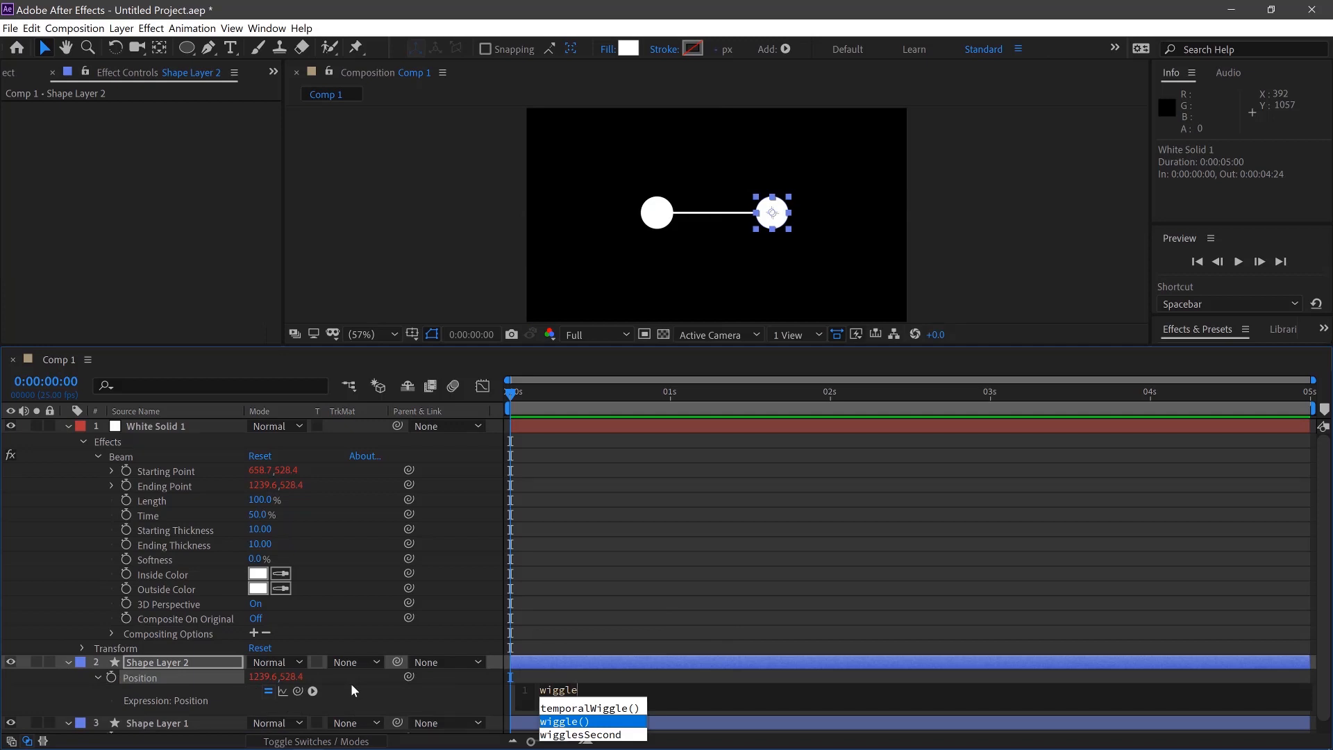
click(566, 721)
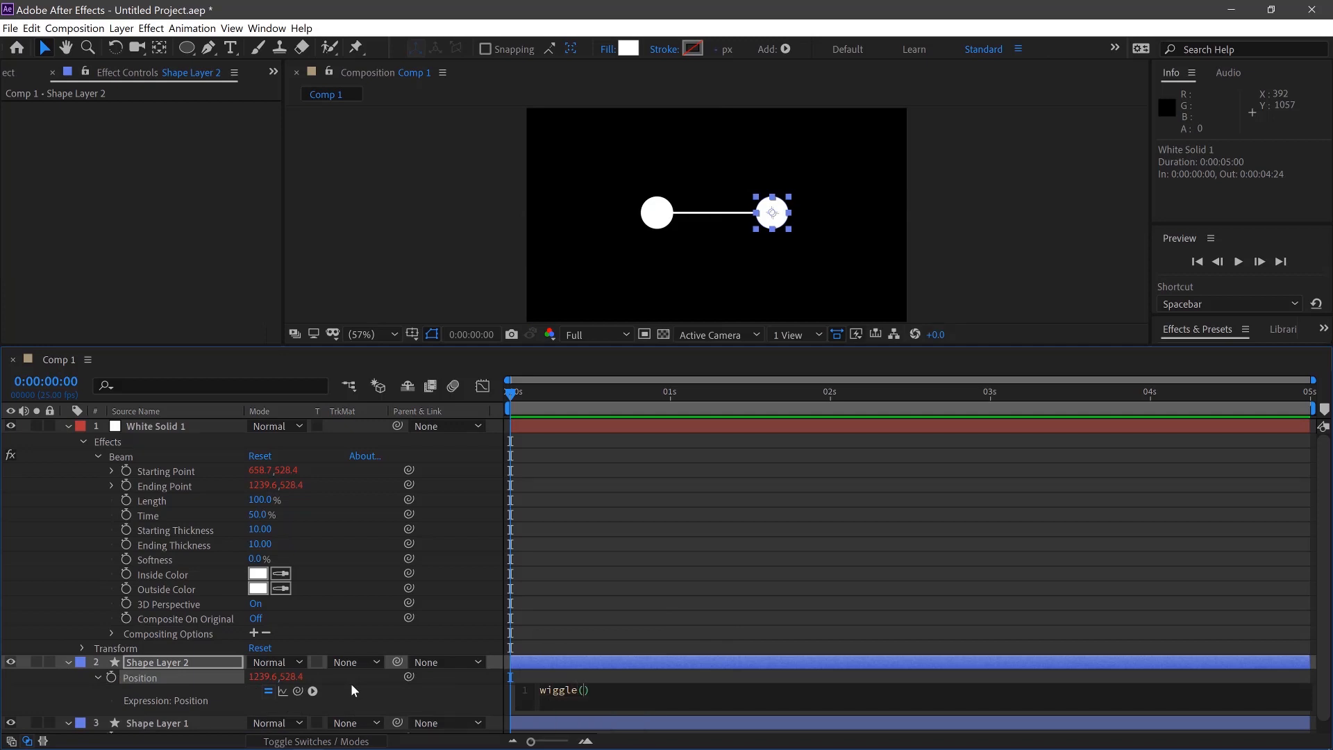
text(1)
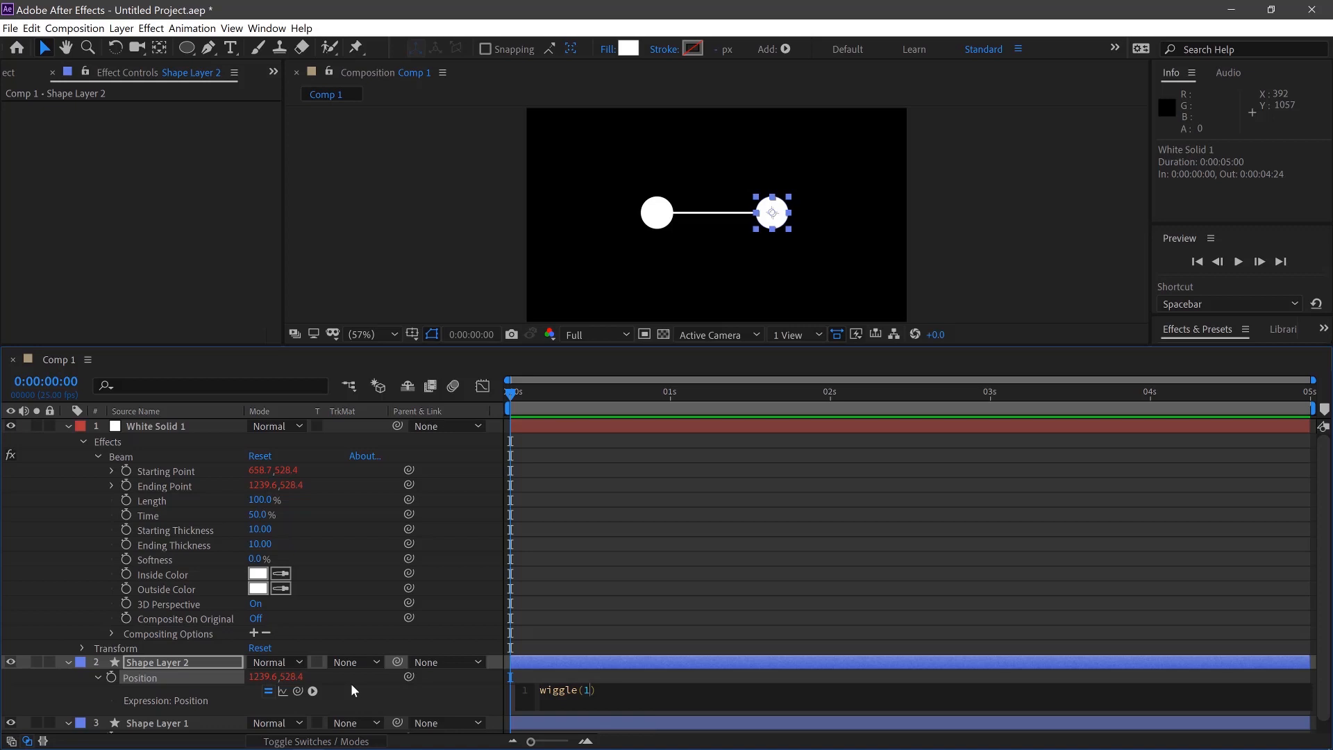
text(,100)
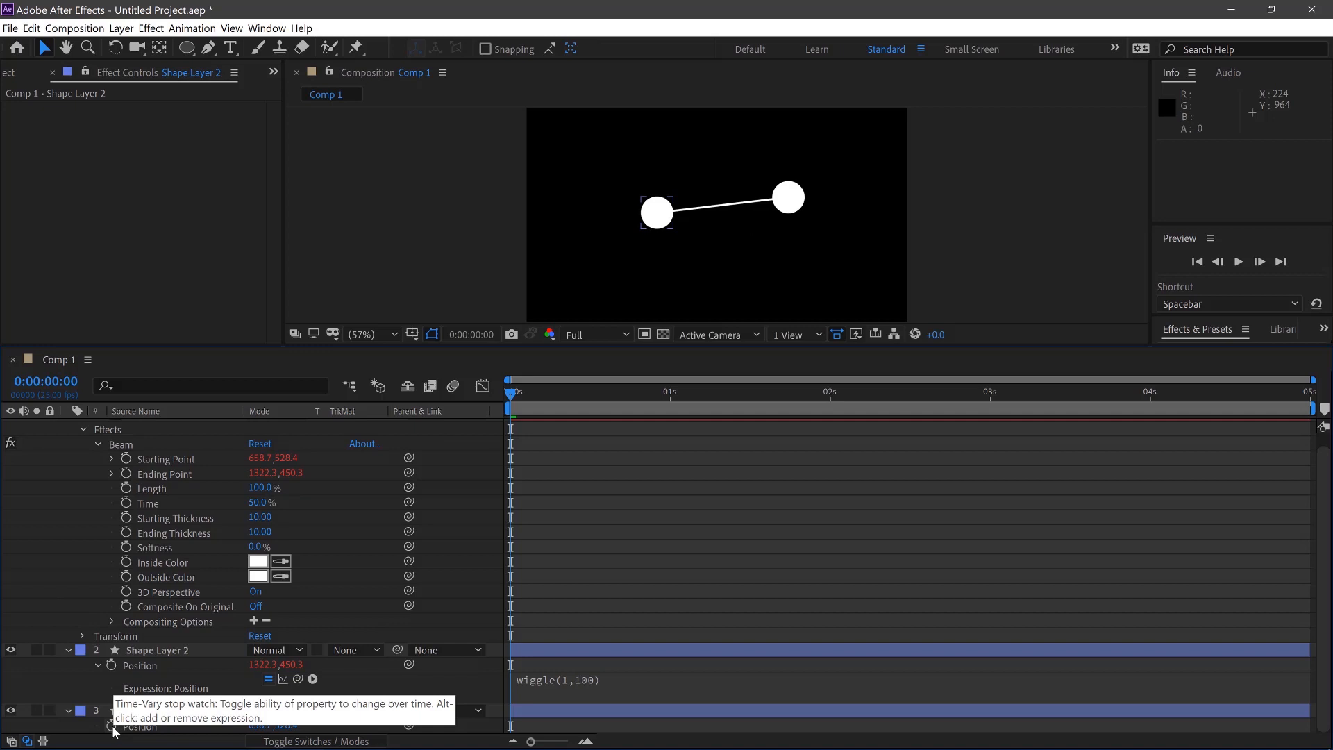
click(155, 696)
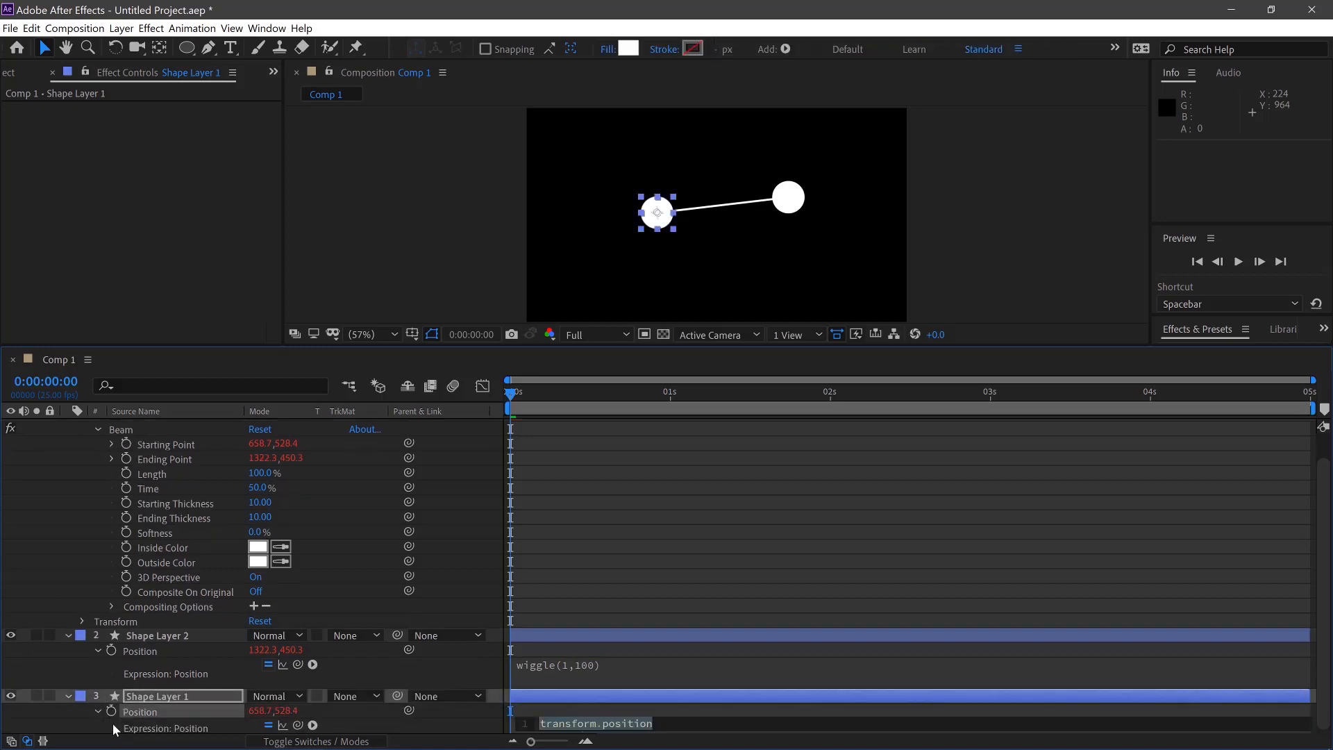